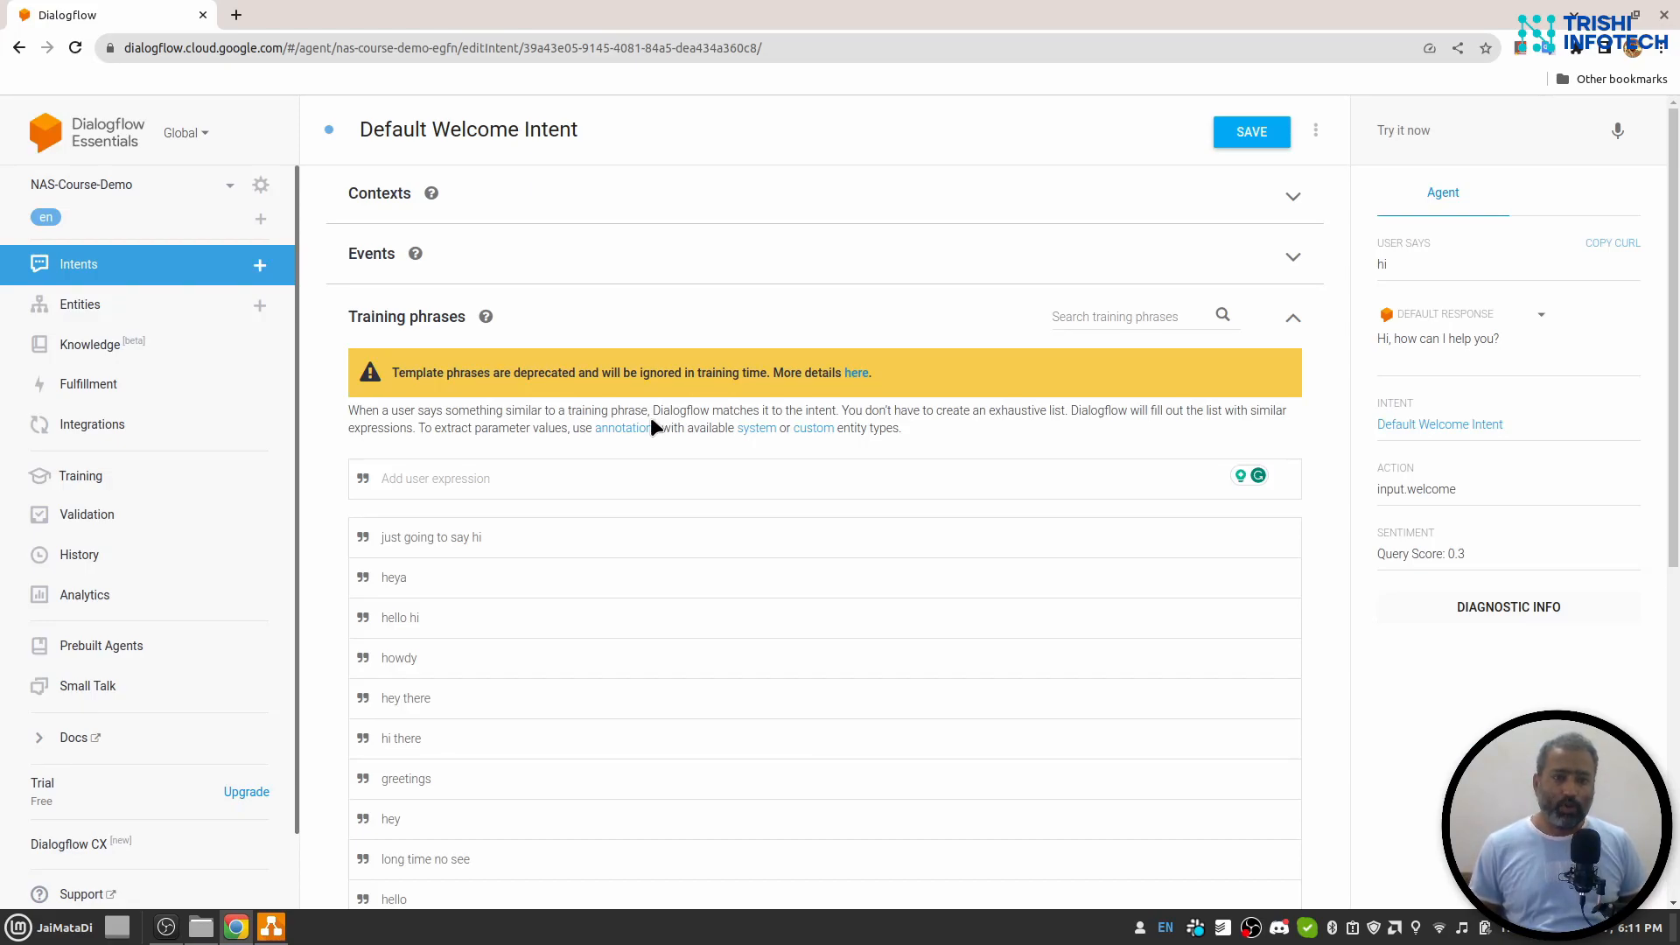
mouse_move(482, 406)
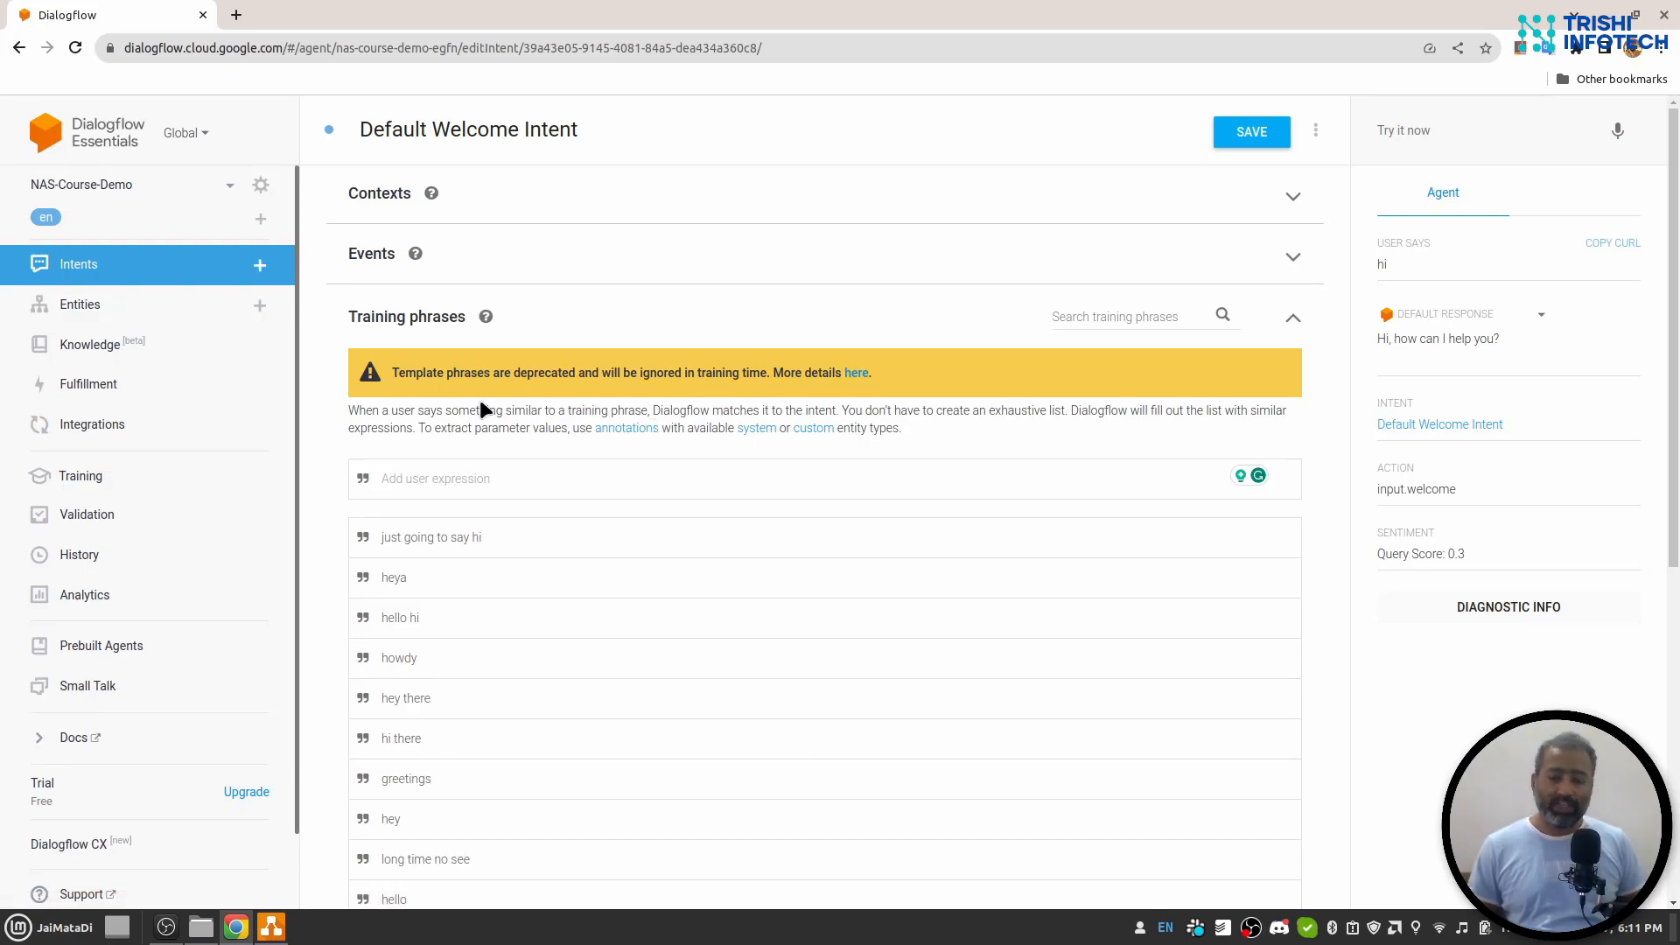
mouse_move(401, 328)
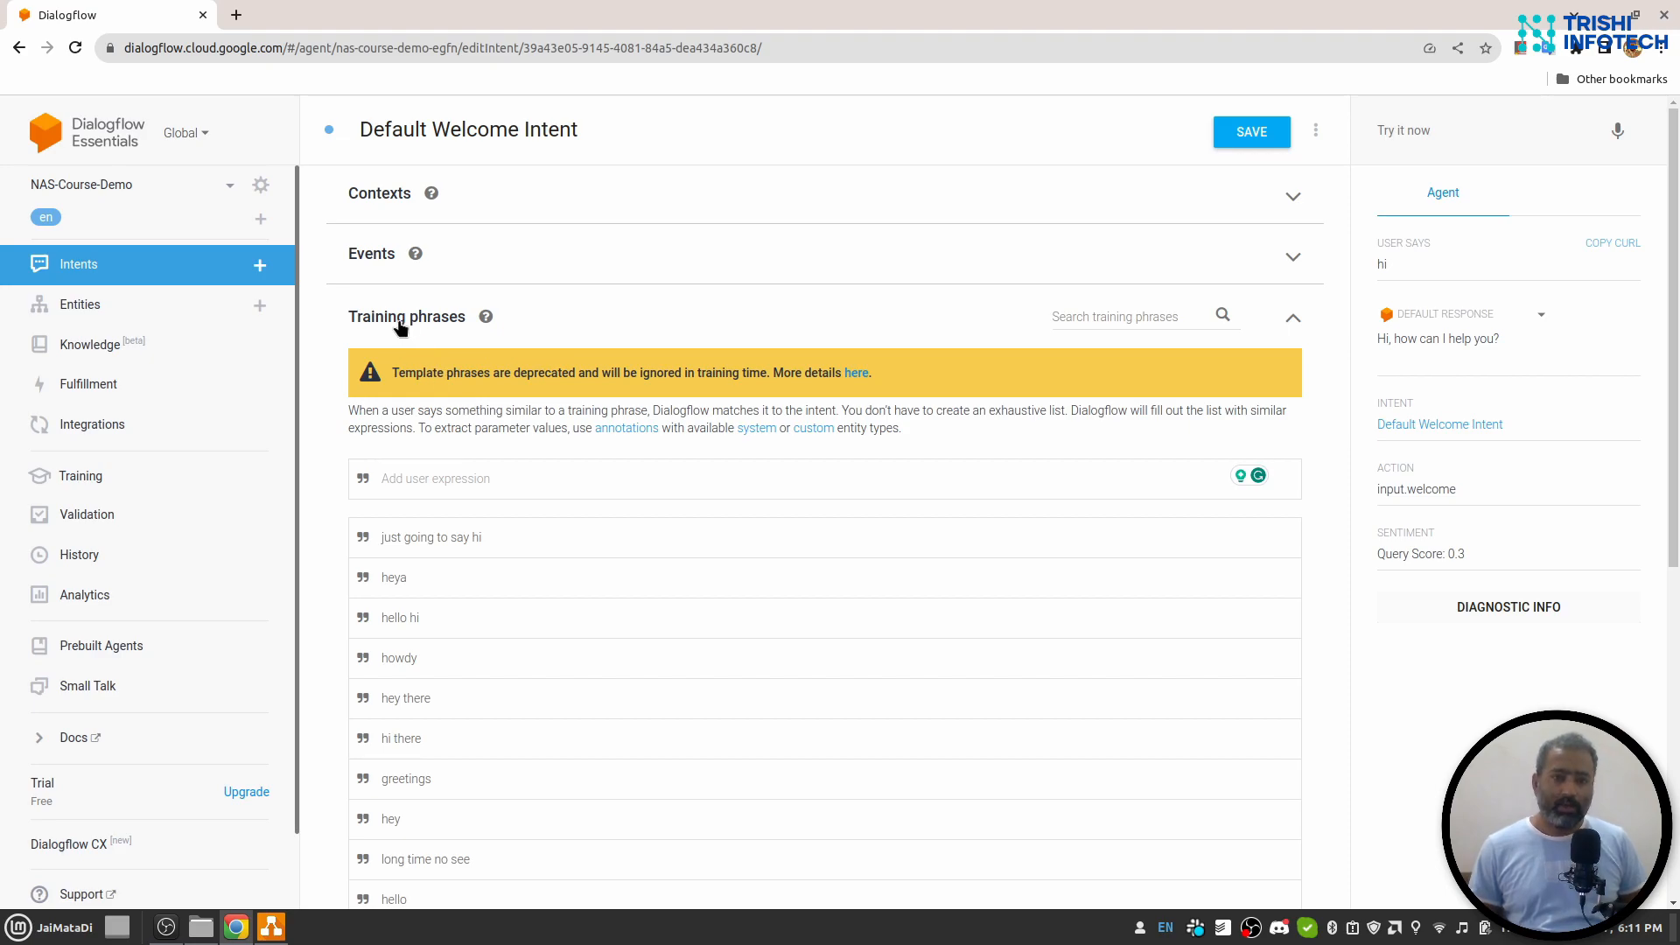
Step: Expand the Default Welcome Intent's Contexts and Action and parameters sections
scroll(down, 3)
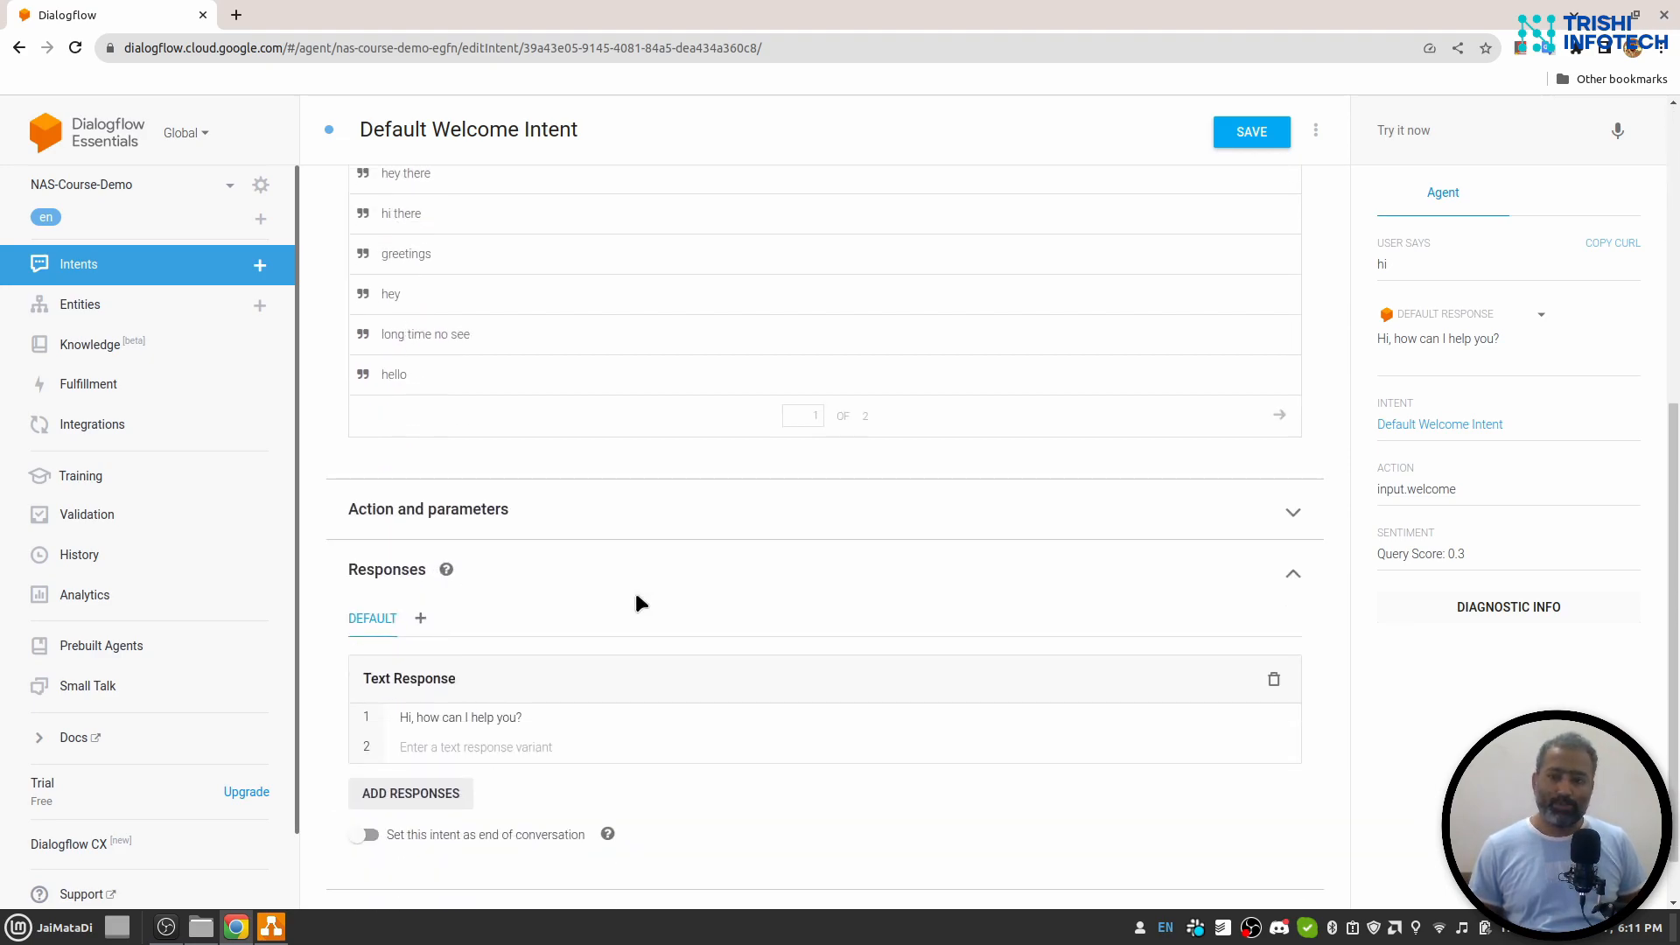
scroll(down, 3)
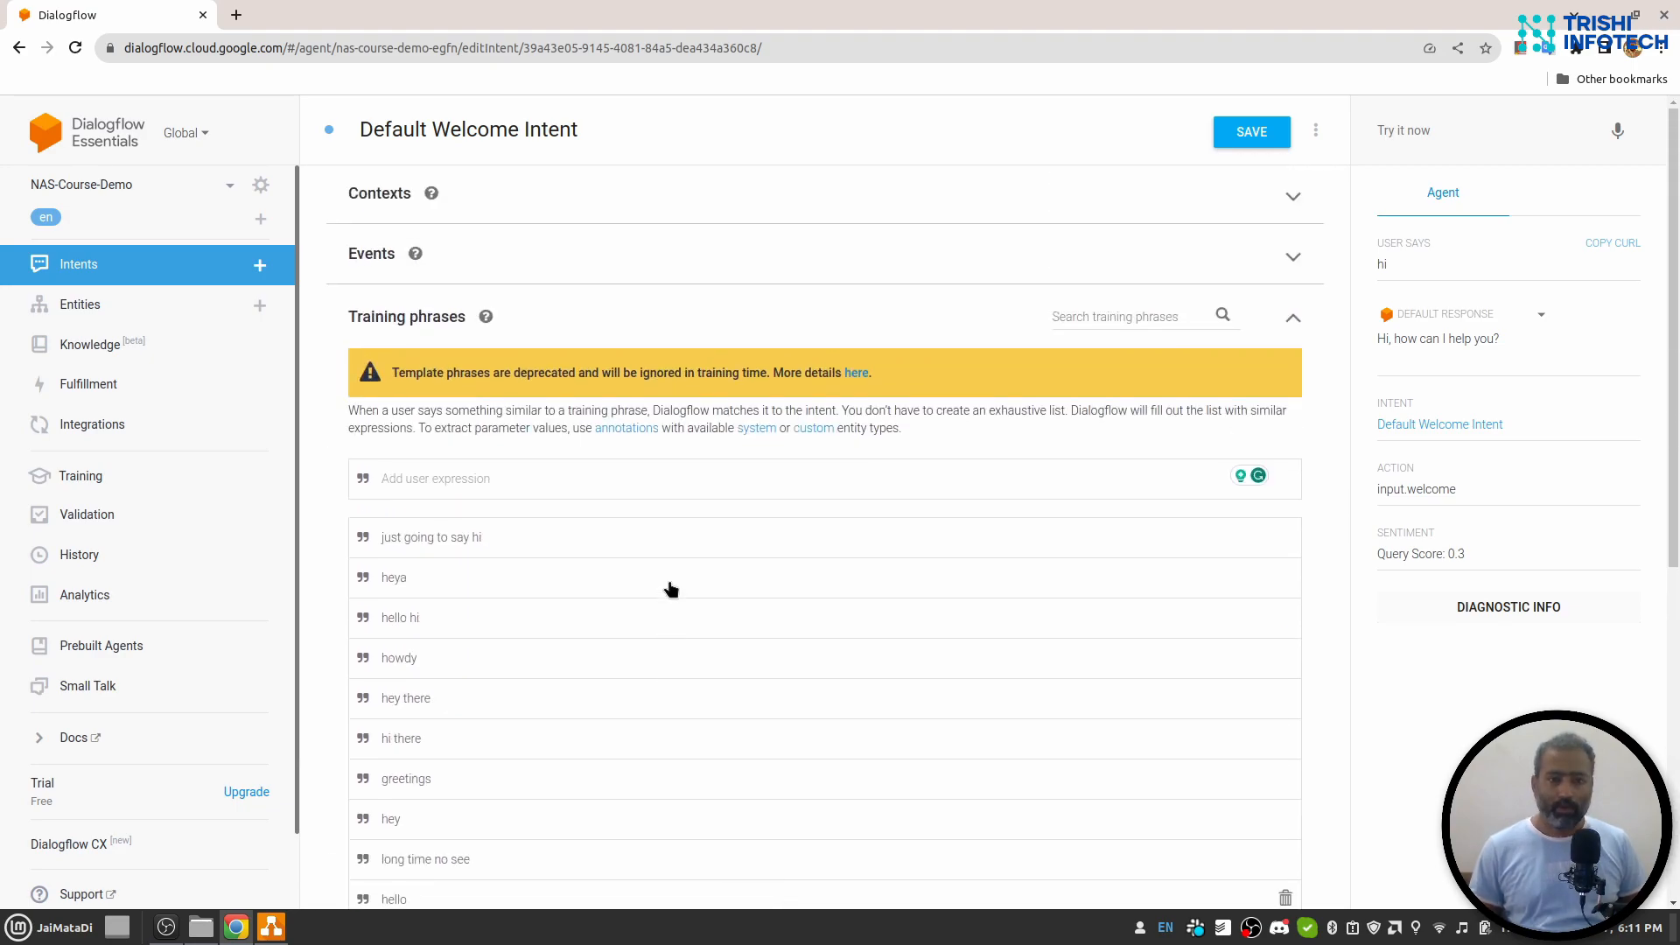
mouse_move(476, 198)
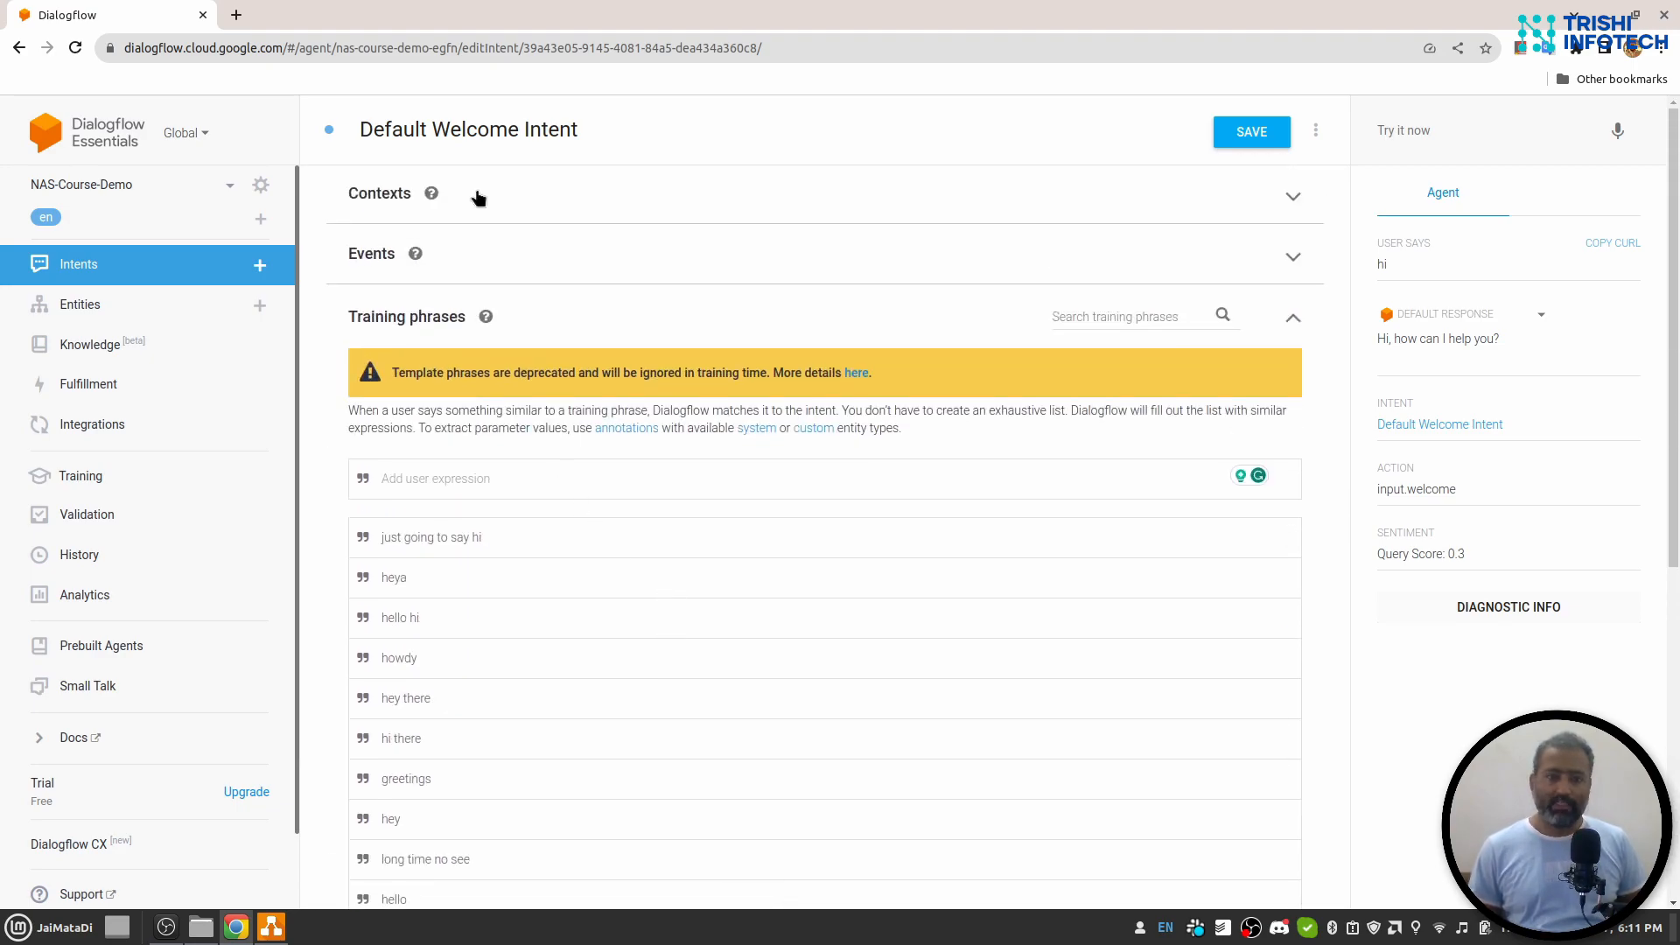
click(1293, 196)
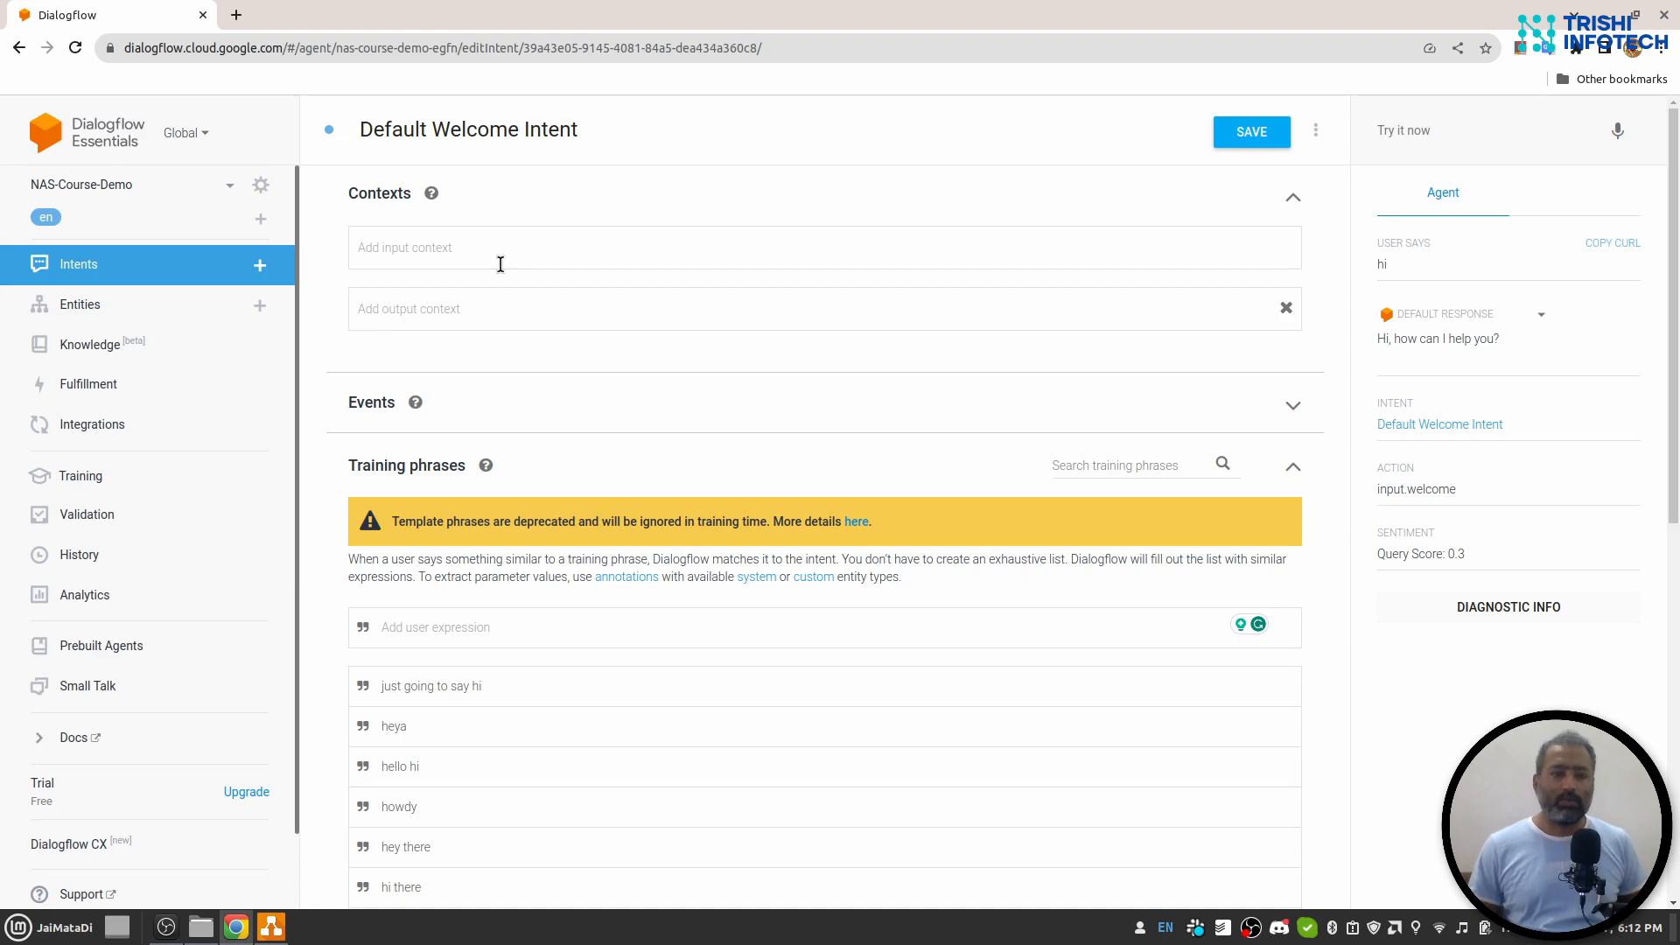
mouse_move(527, 208)
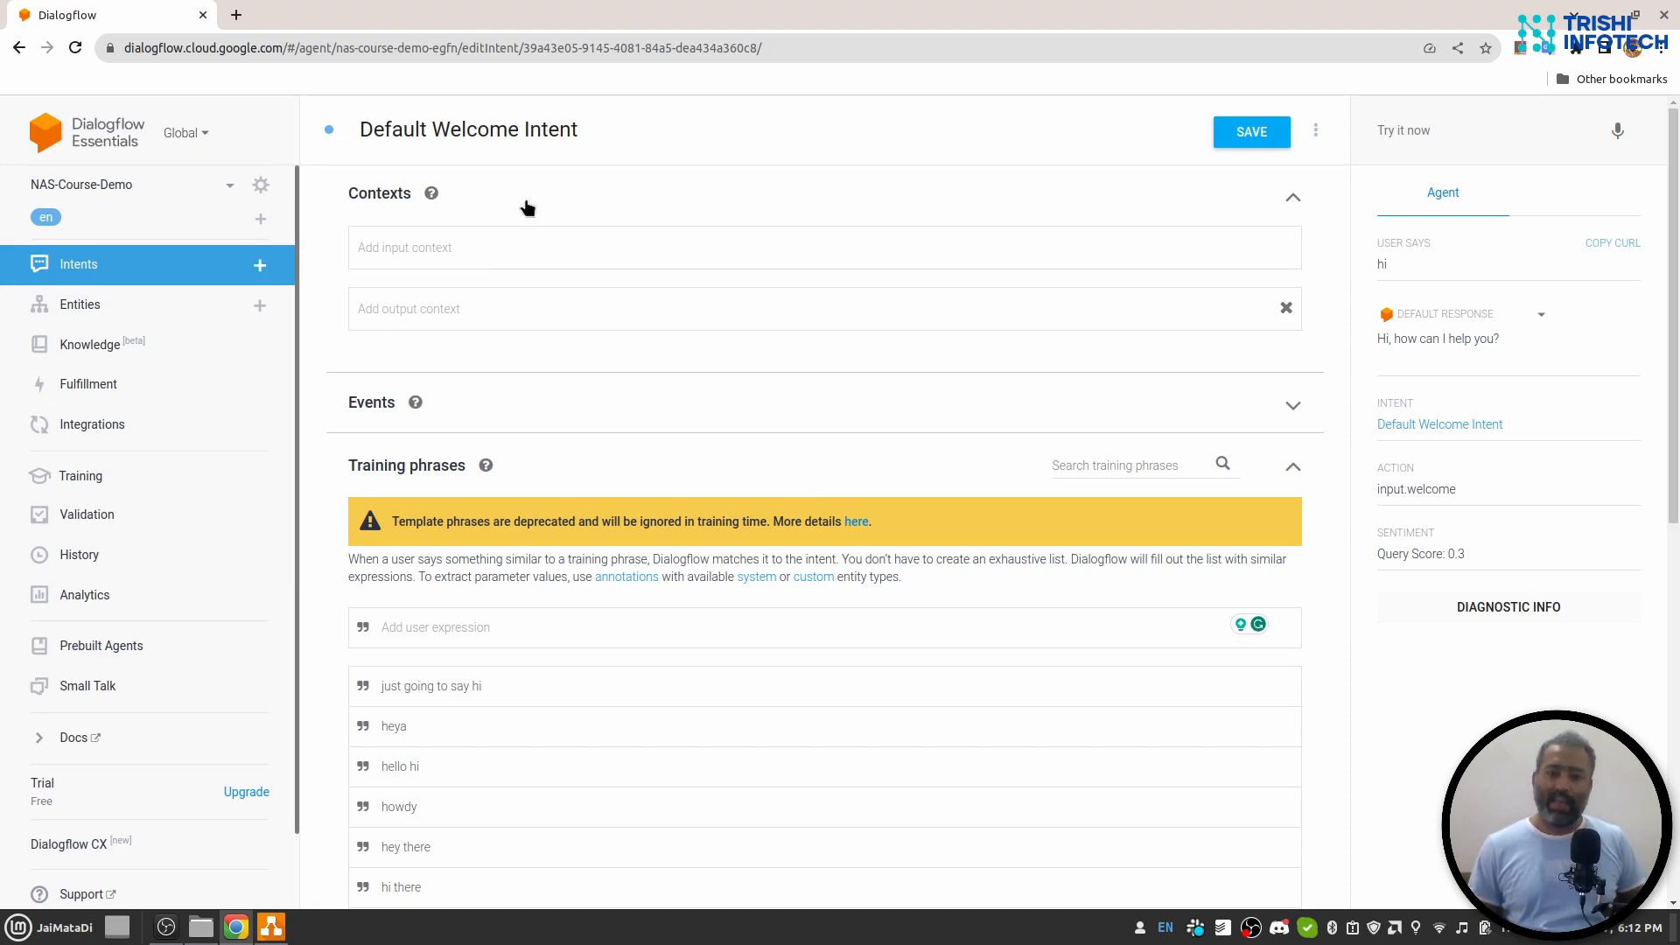
scroll(down, 3)
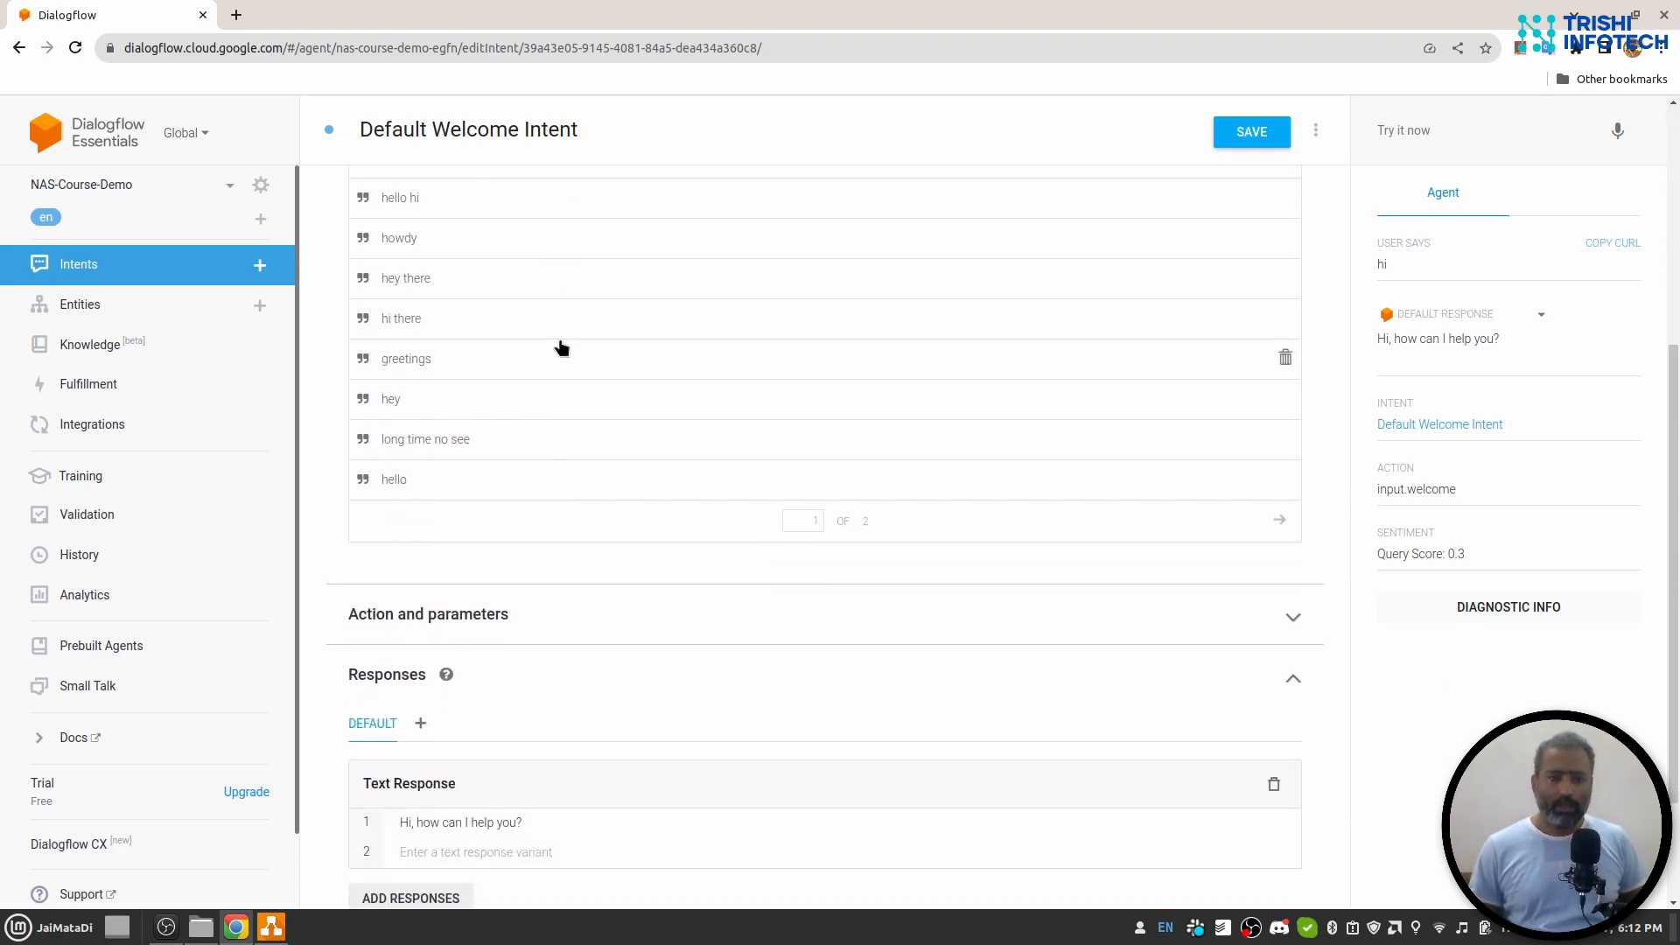
mouse_move(342, 627)
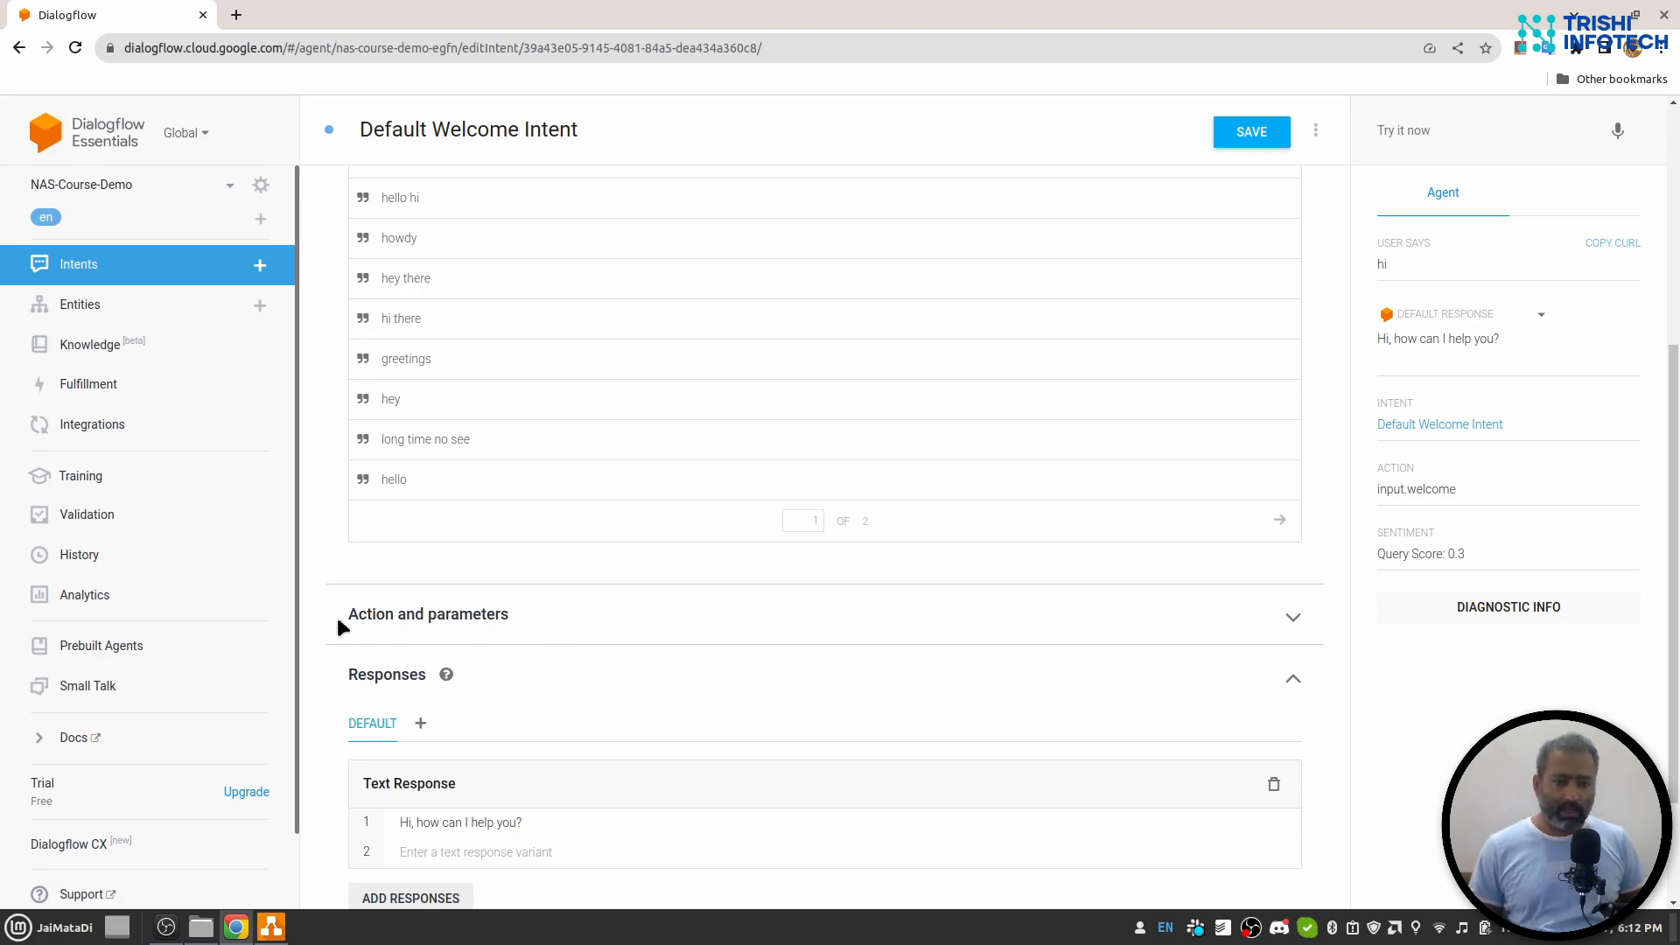
mouse_move(571, 619)
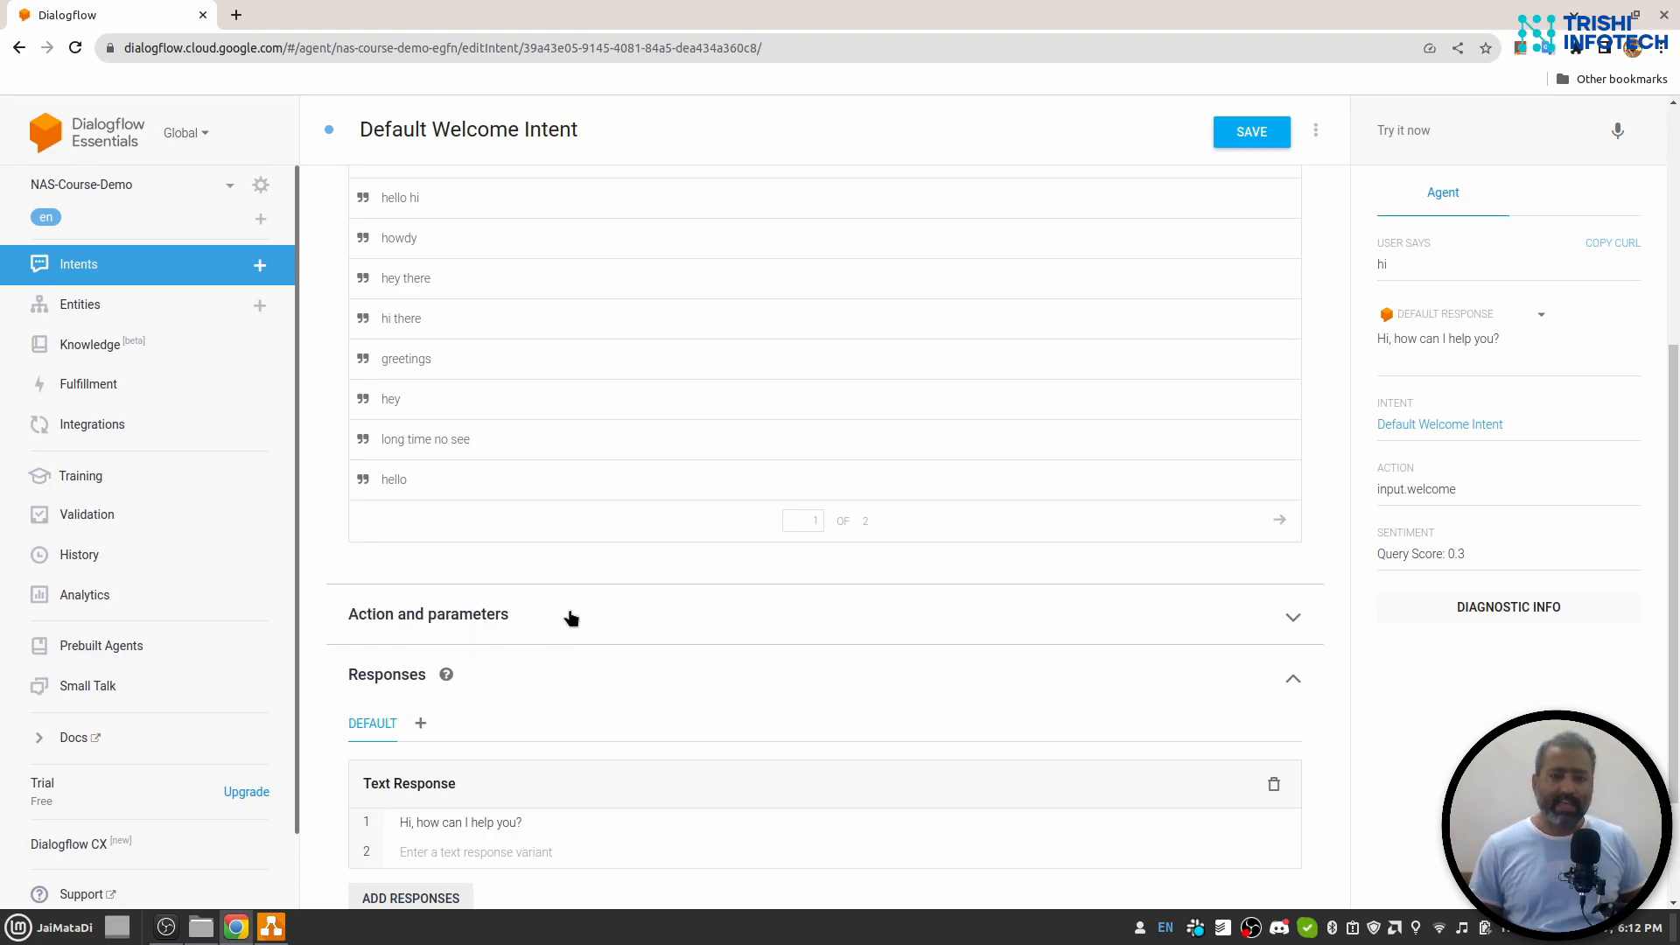
click(428, 614)
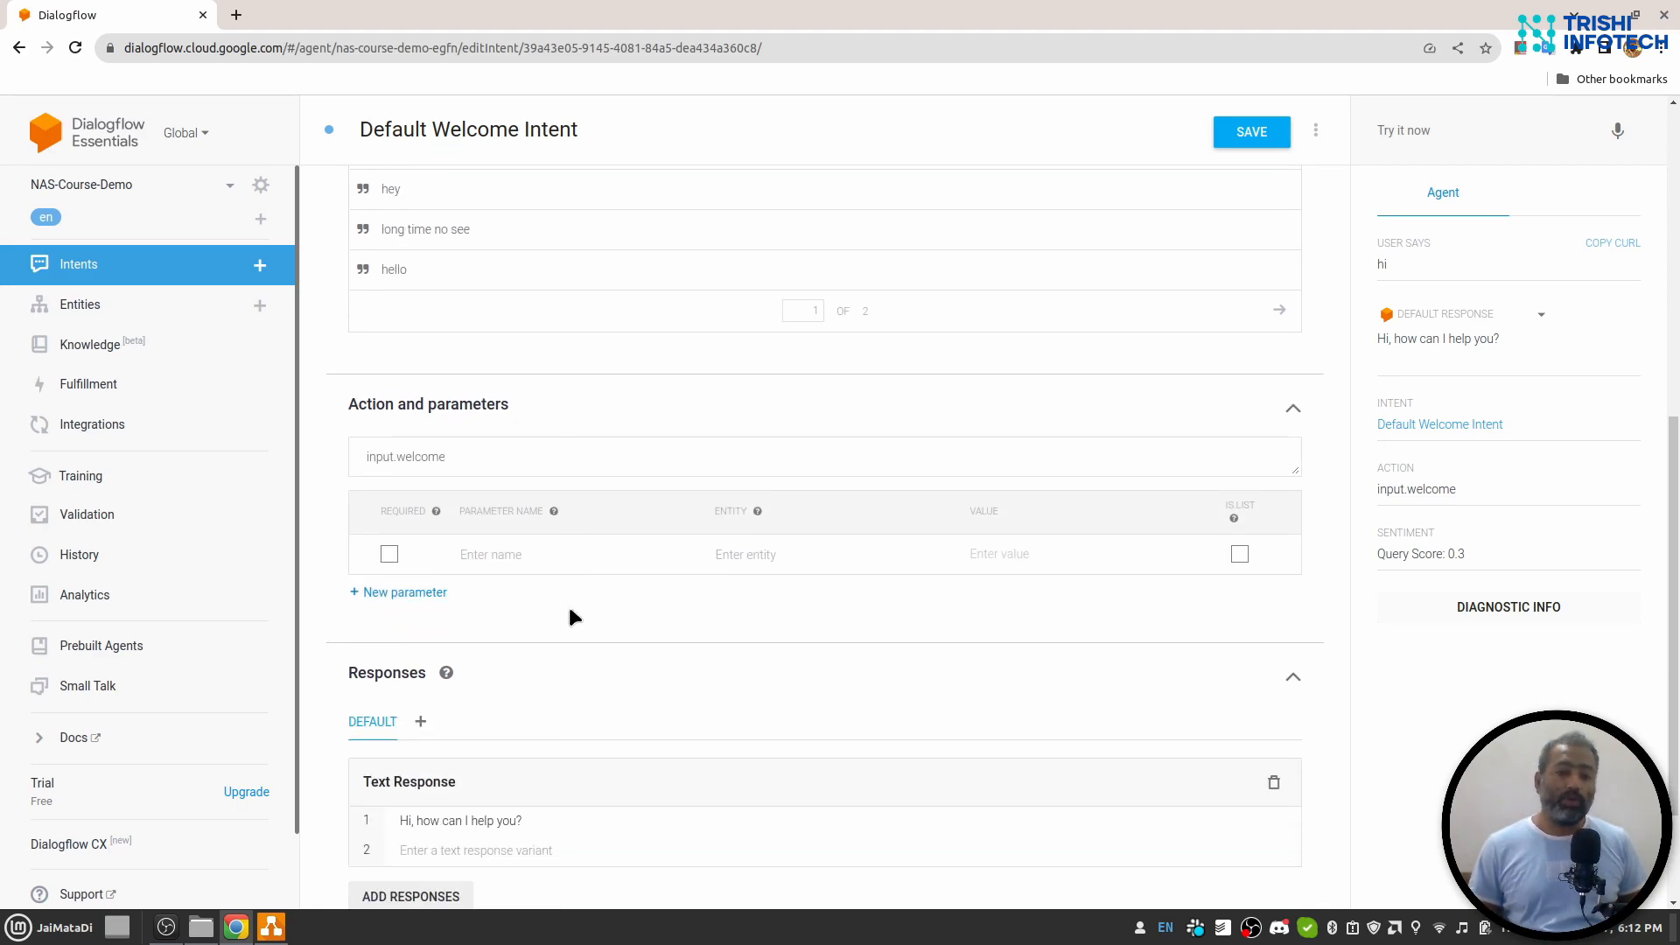
Step: Expand, collapse, and re-expand the Events section to show the Welcome event
scroll(down, 3)
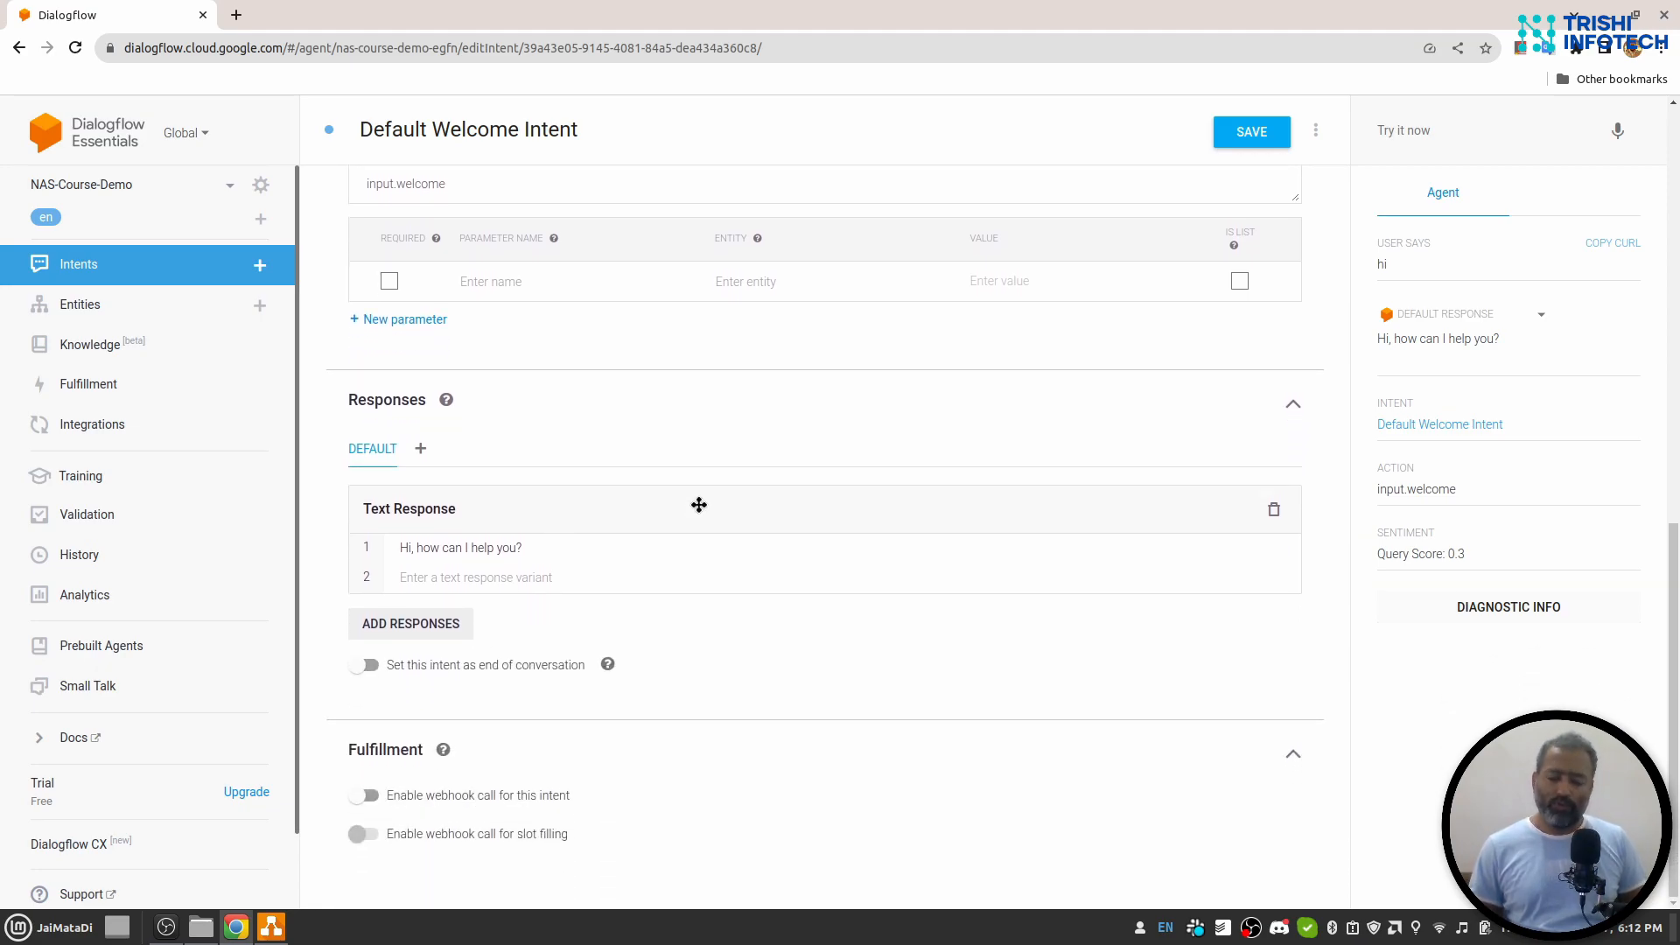
mouse_move(434, 789)
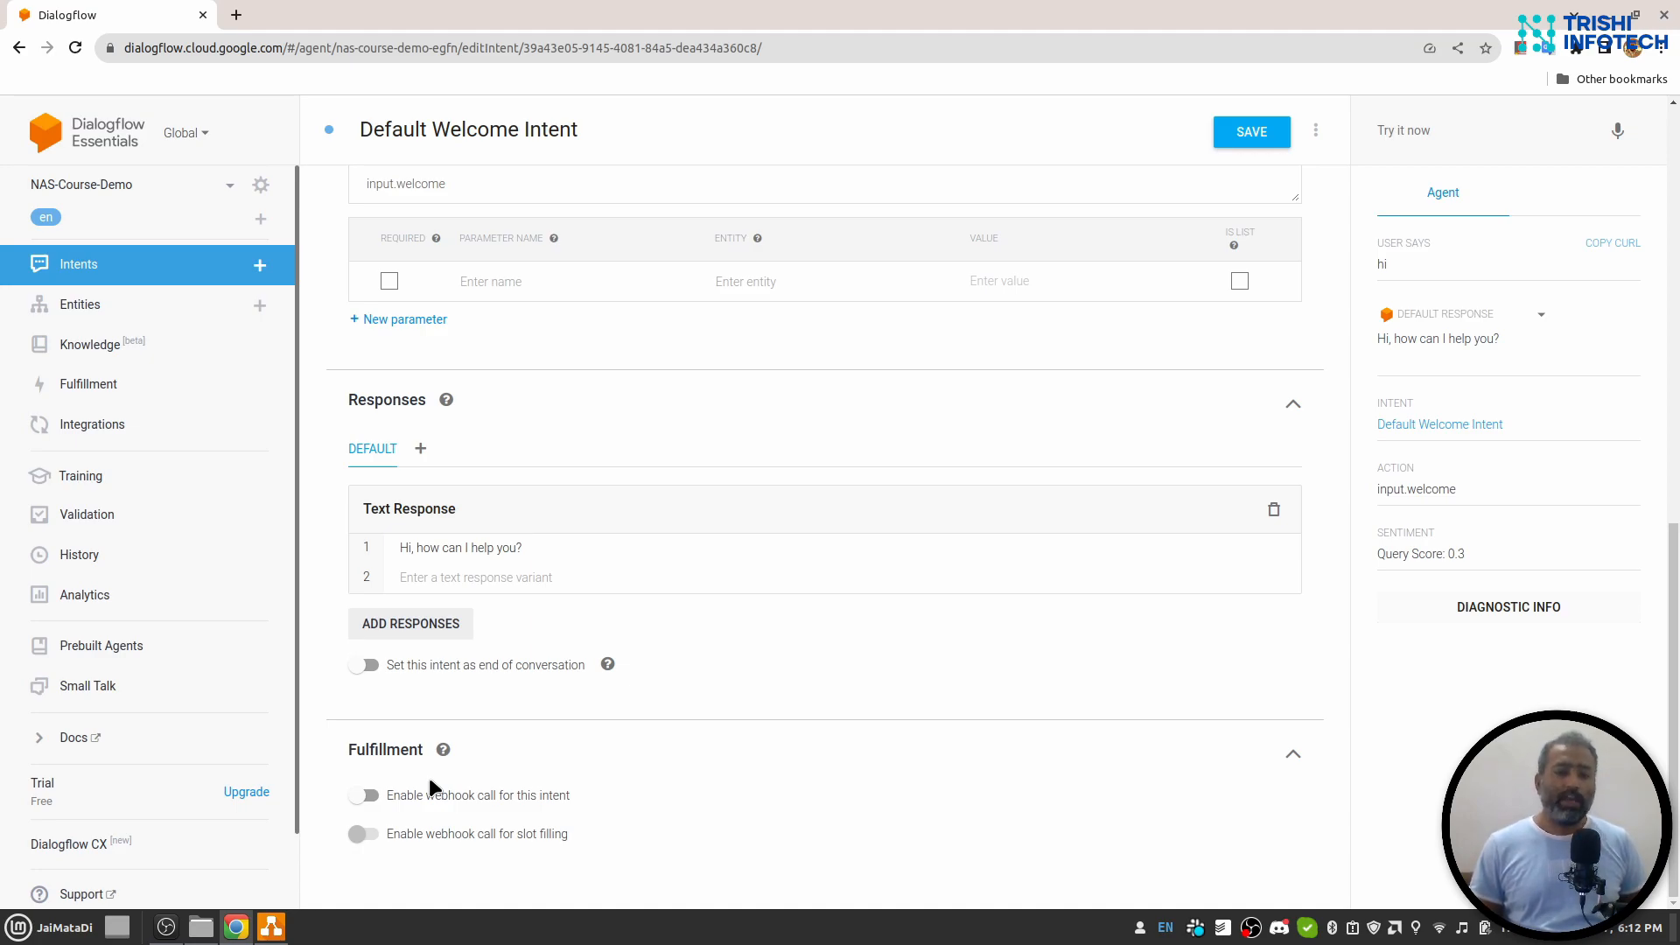
mouse_move(347, 754)
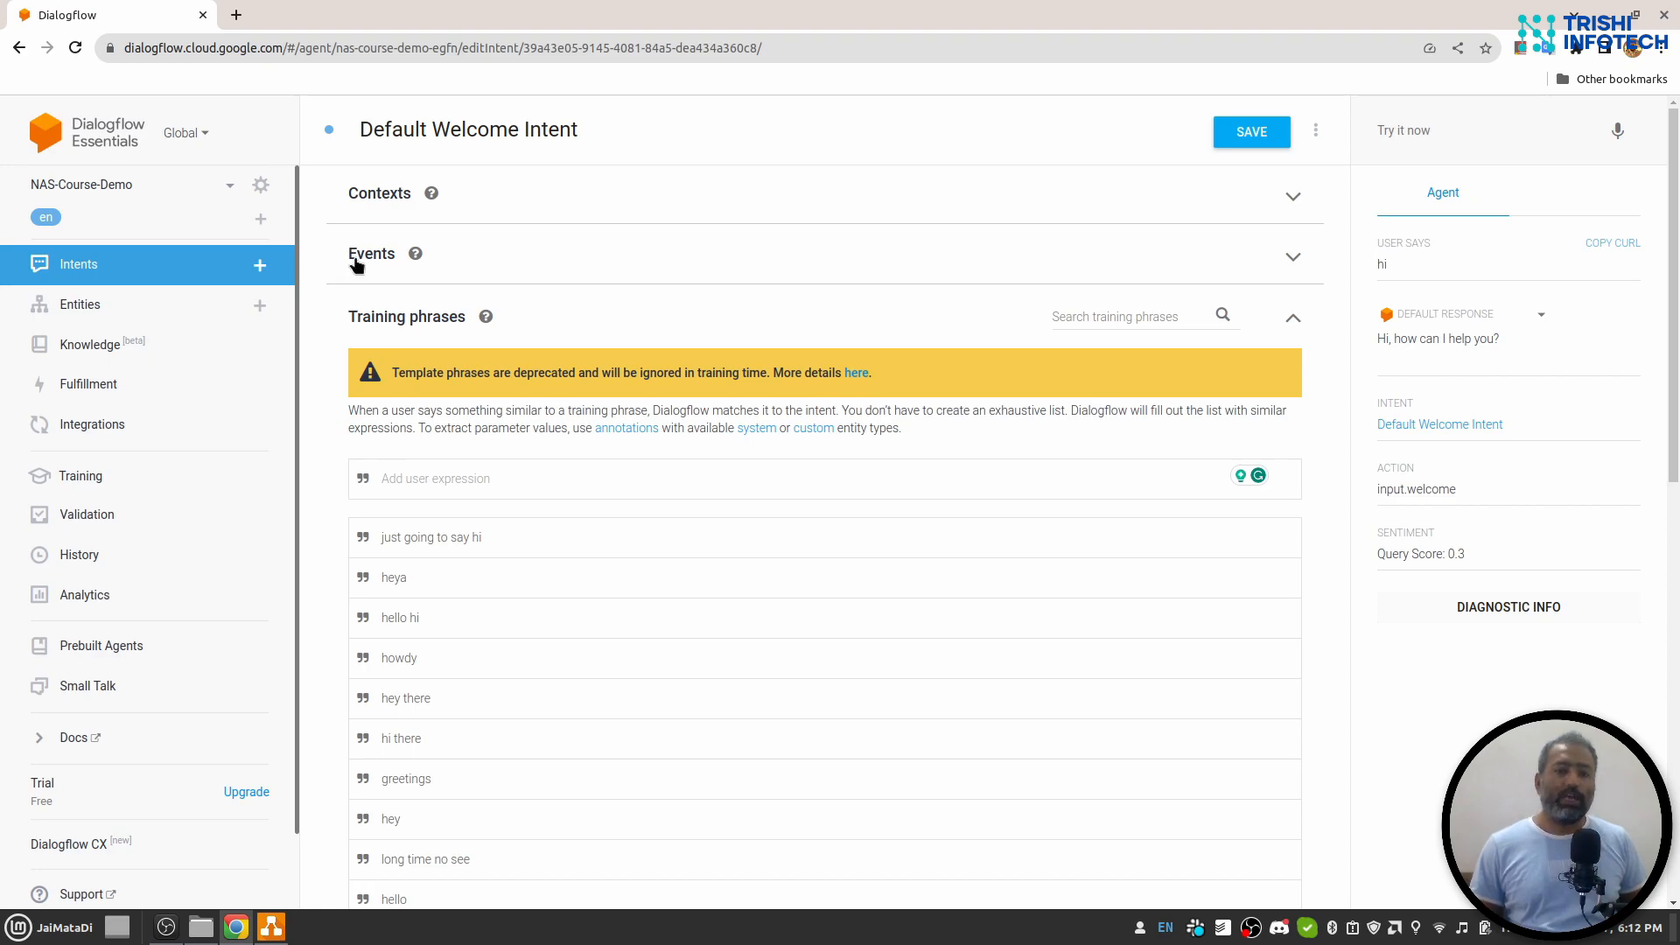
click(371, 254)
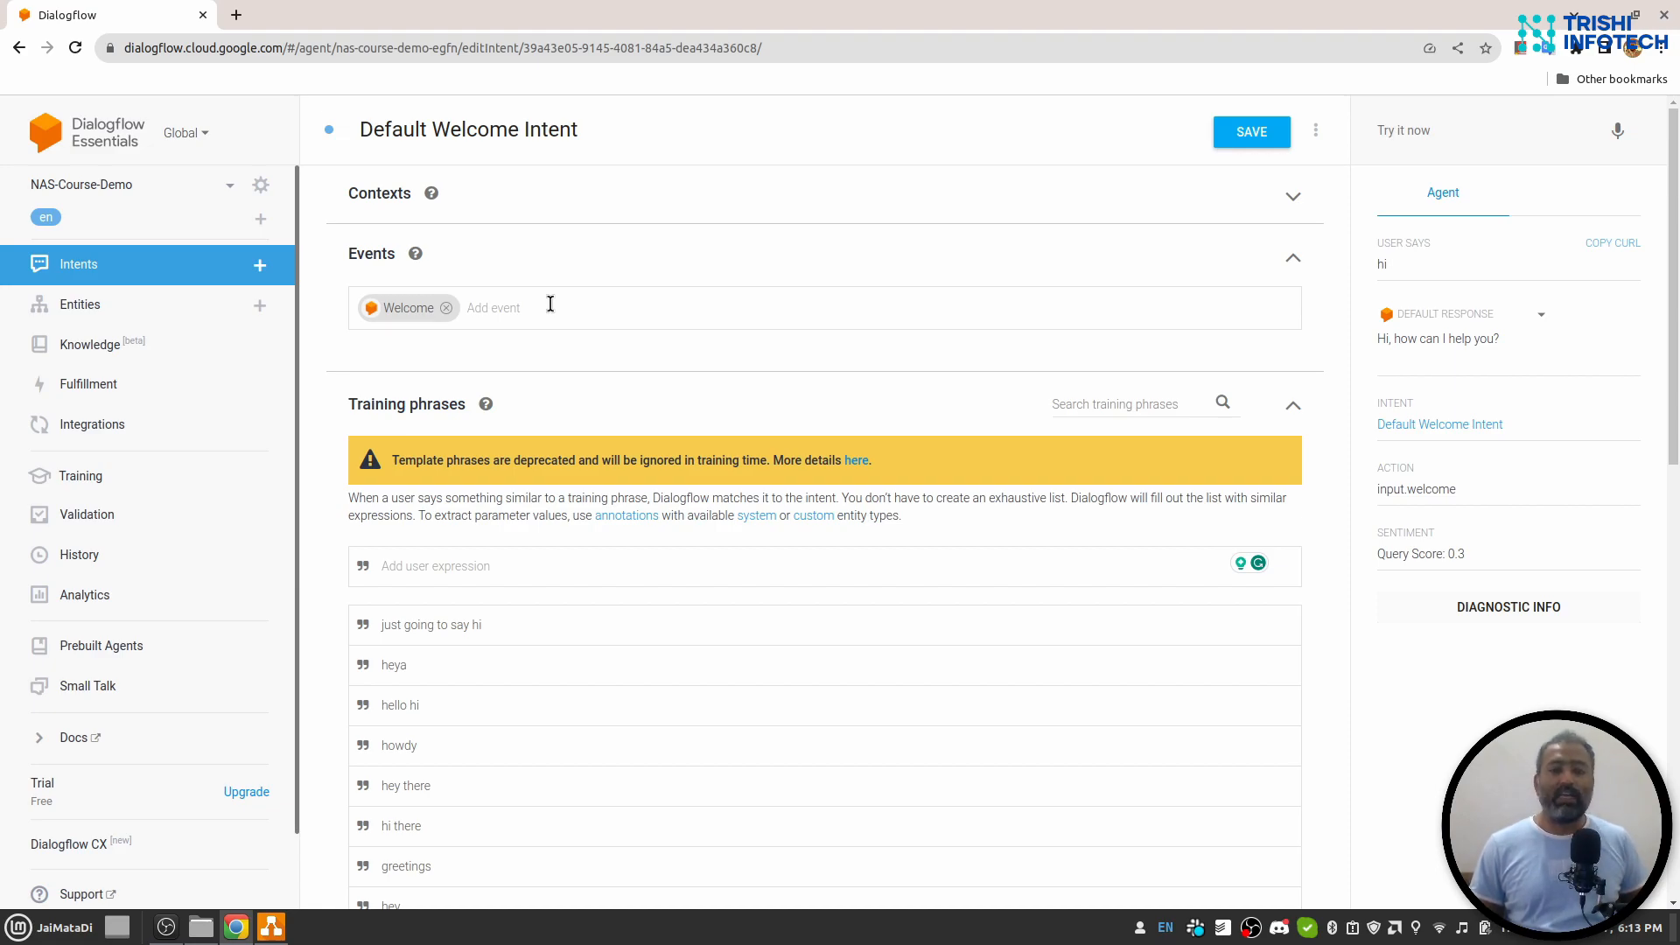
click(1293, 257)
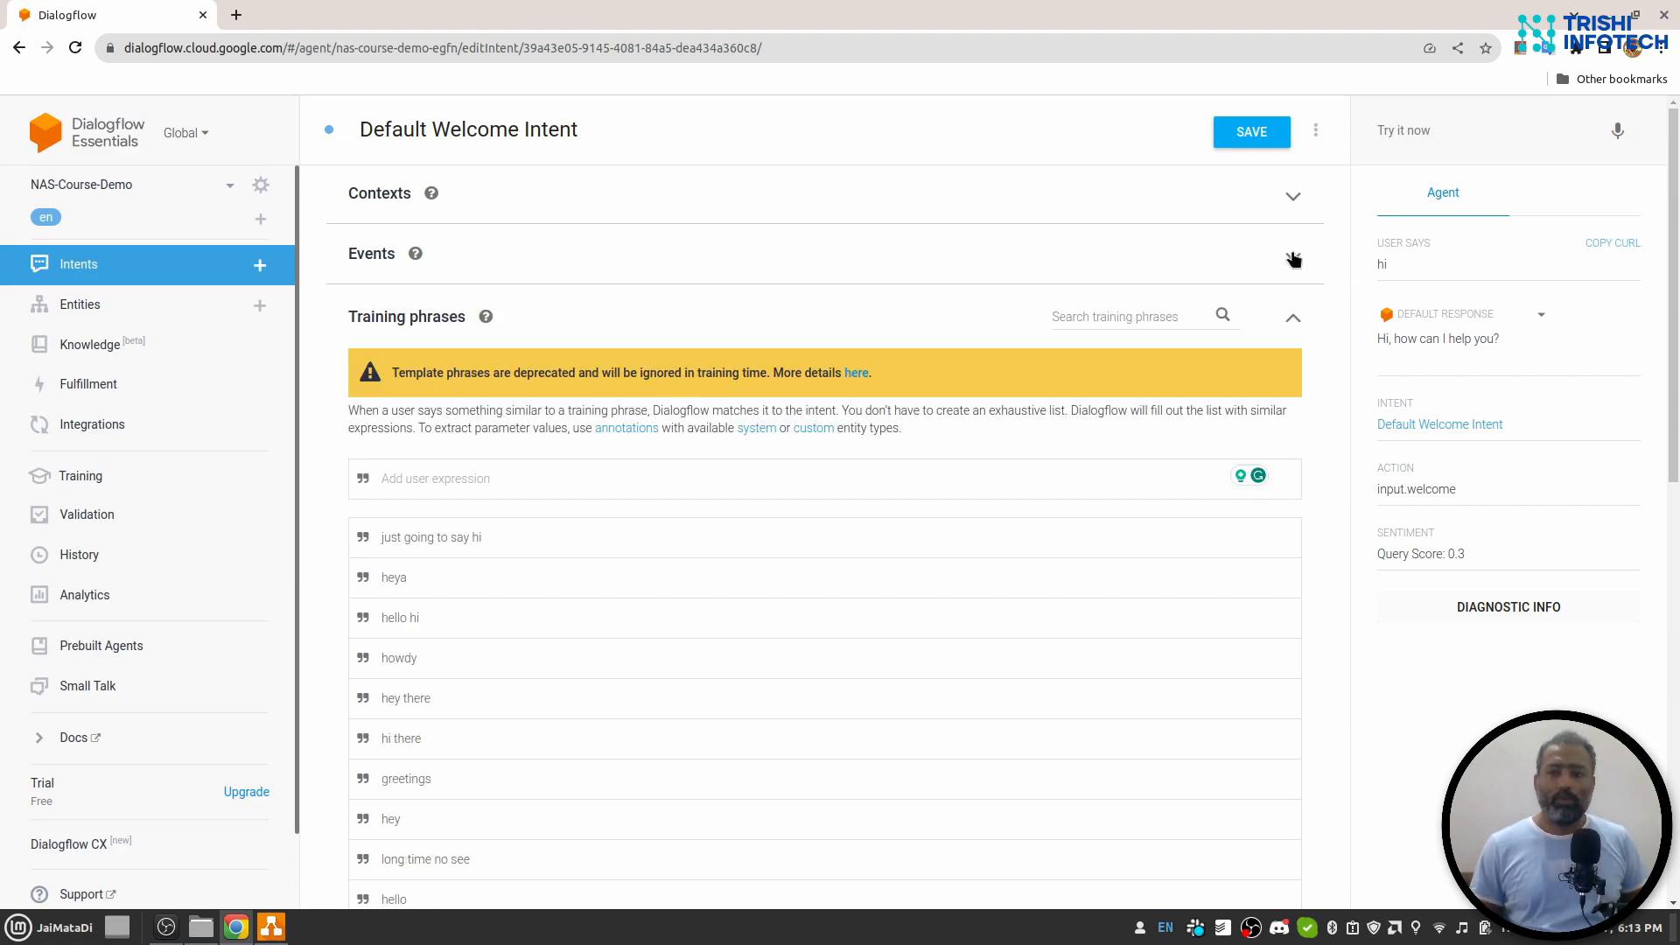
click(1292, 258)
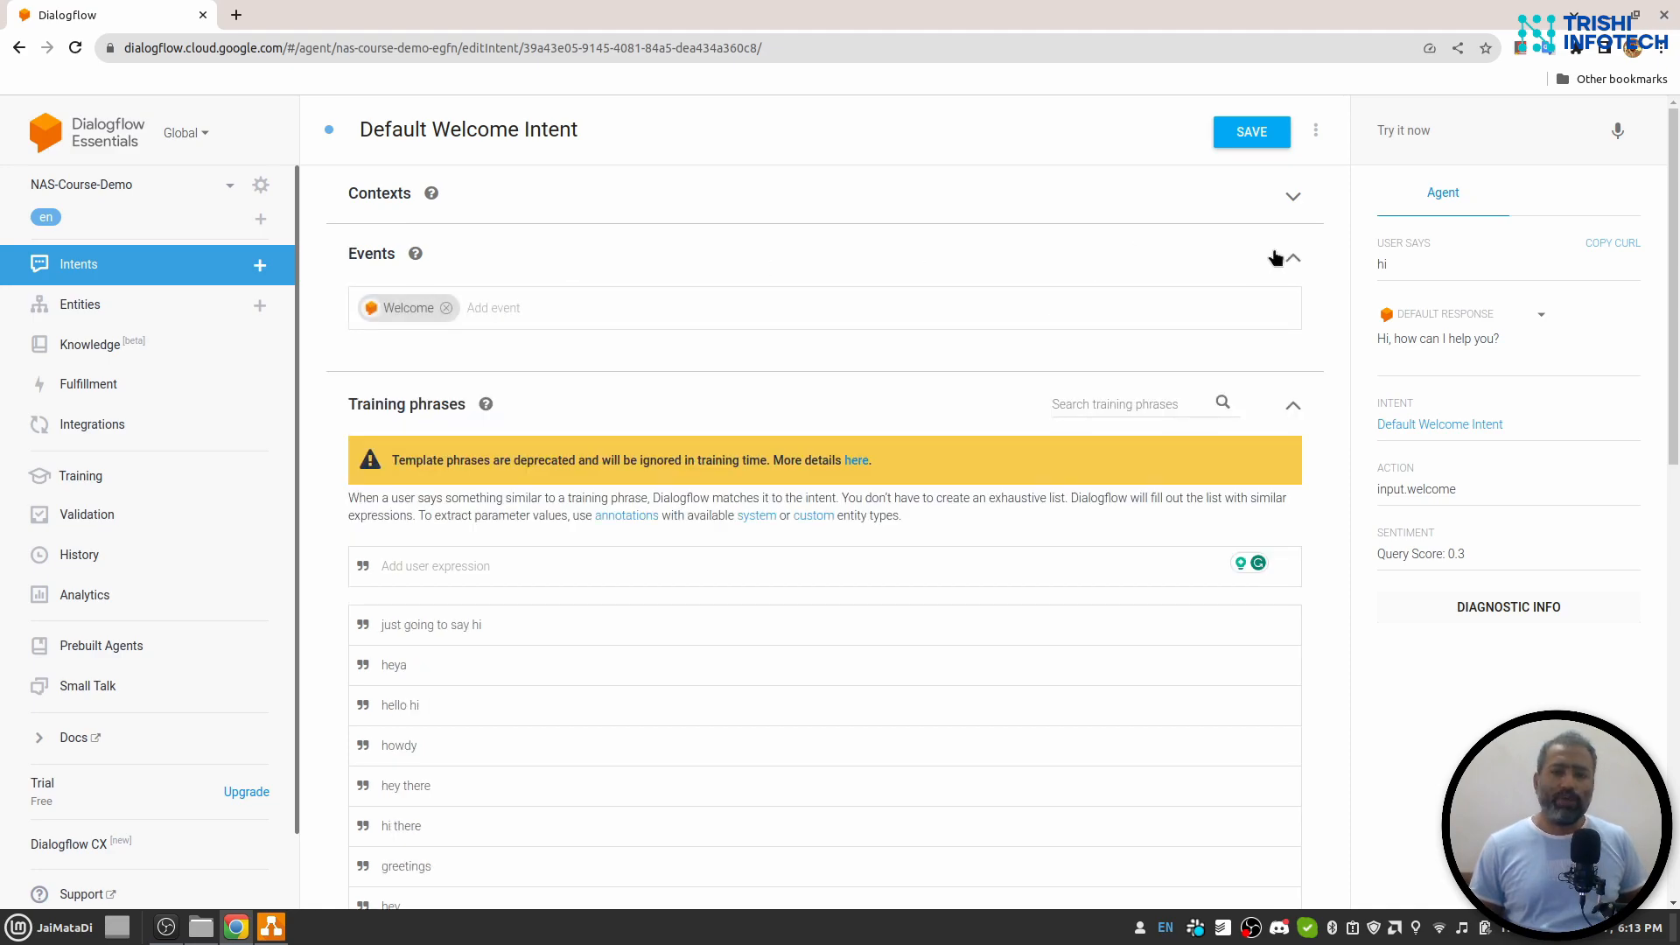
mouse_move(1292, 266)
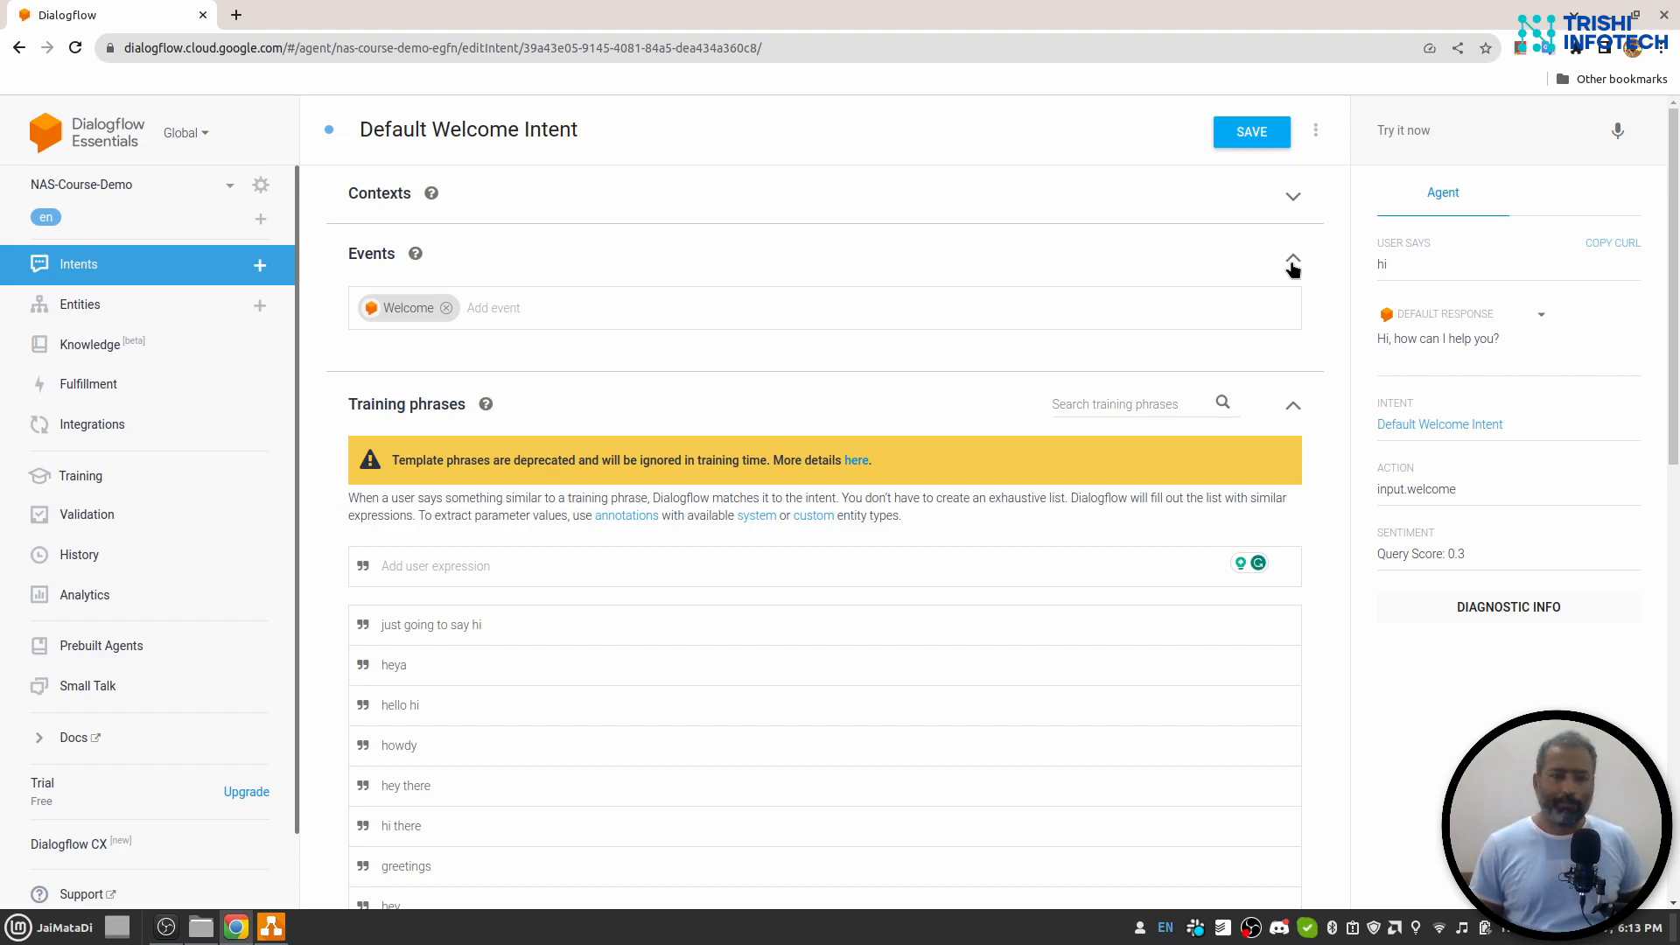
scroll(down, 3)
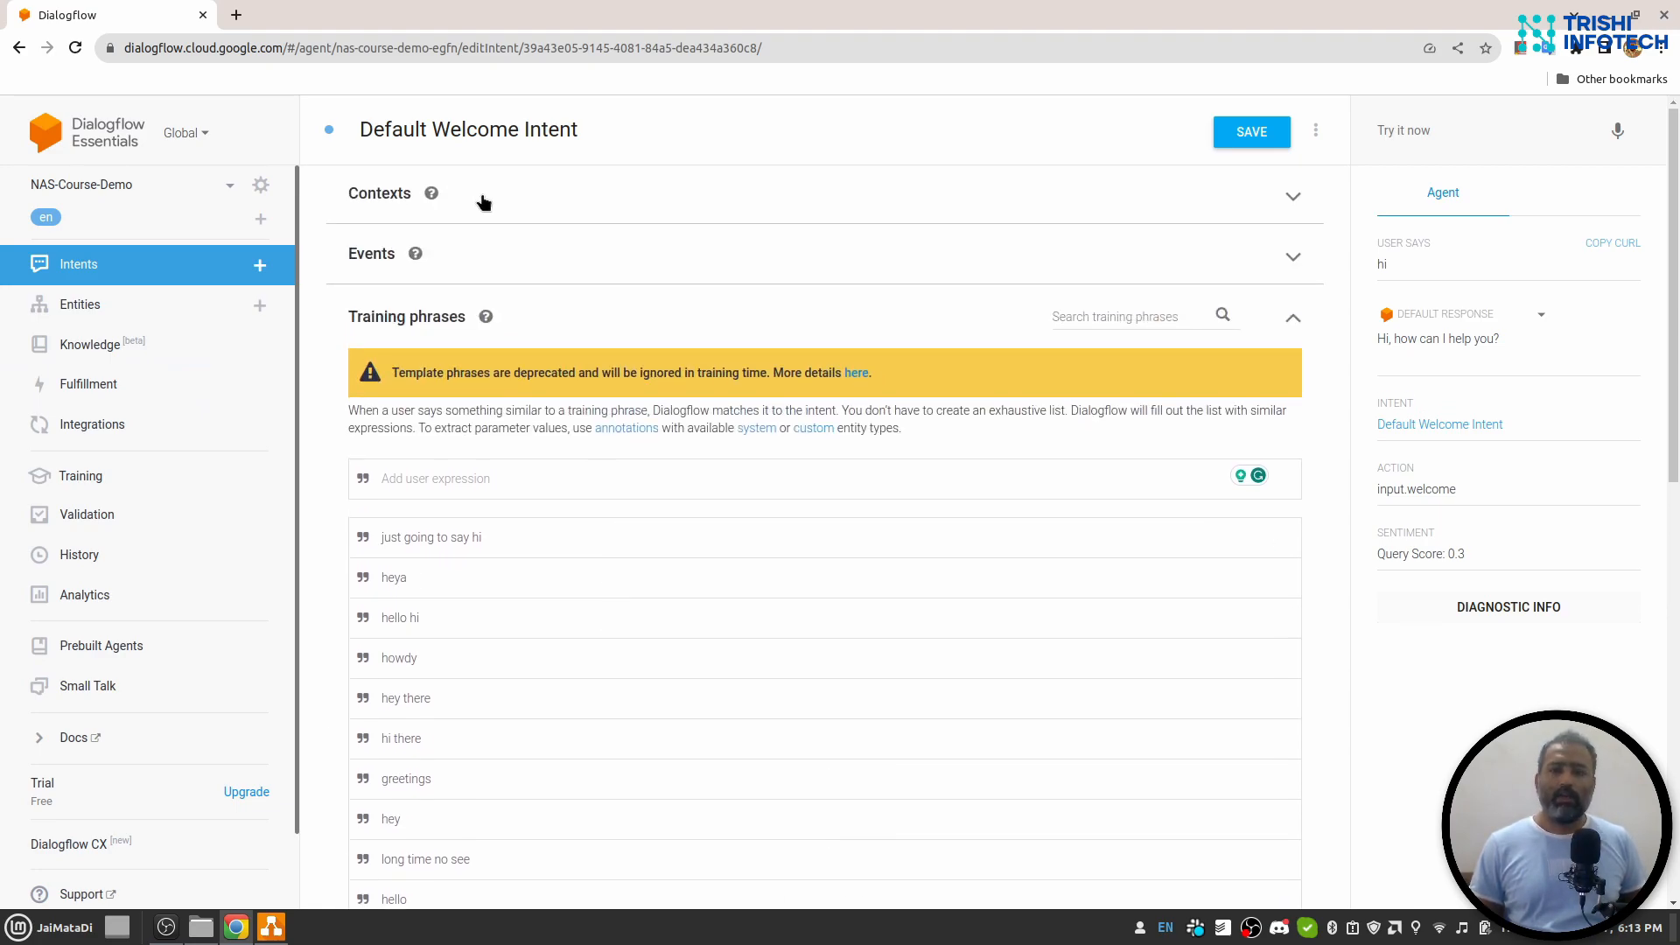
mouse_move(469, 363)
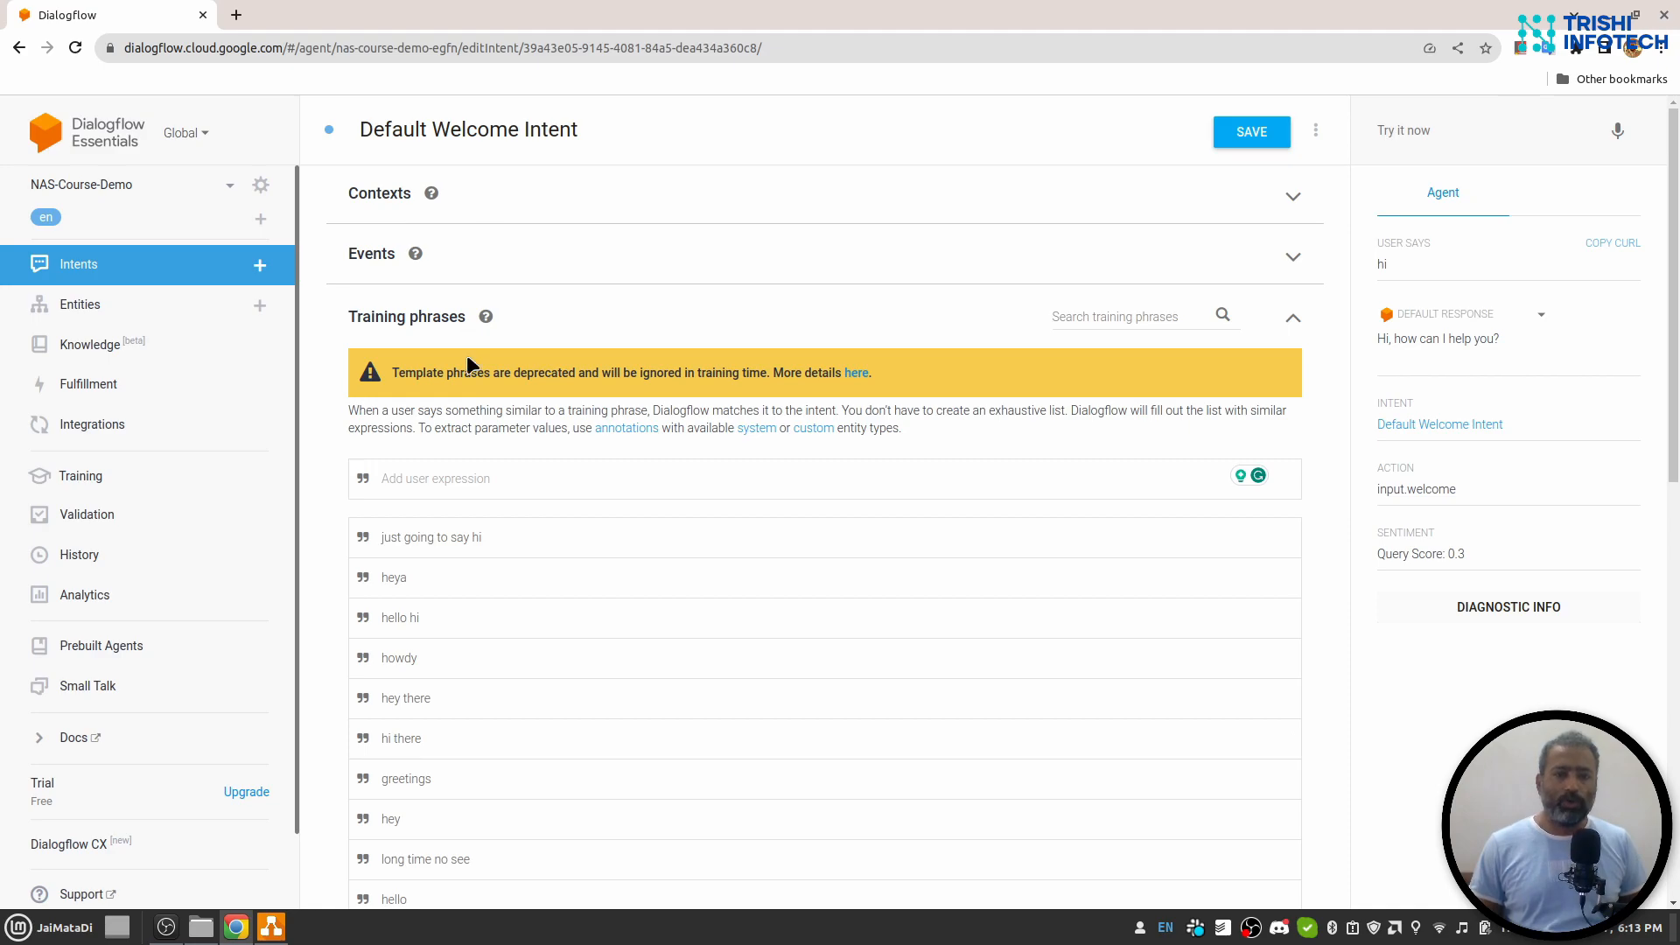
mouse_move(476, 457)
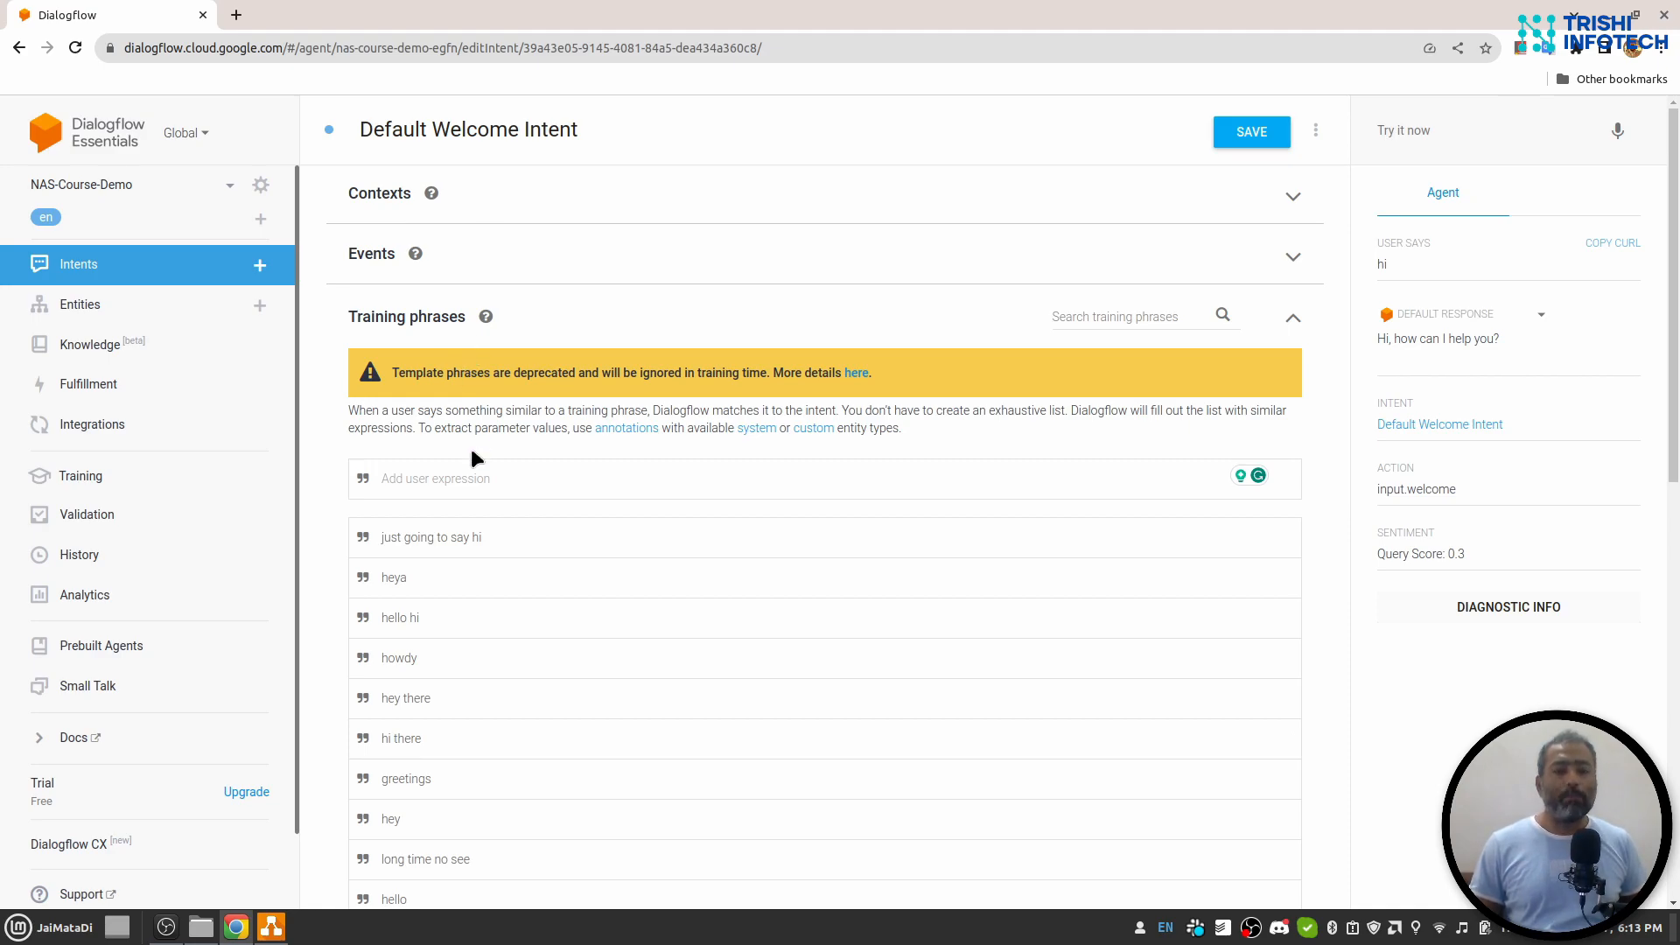
mouse_move(501, 588)
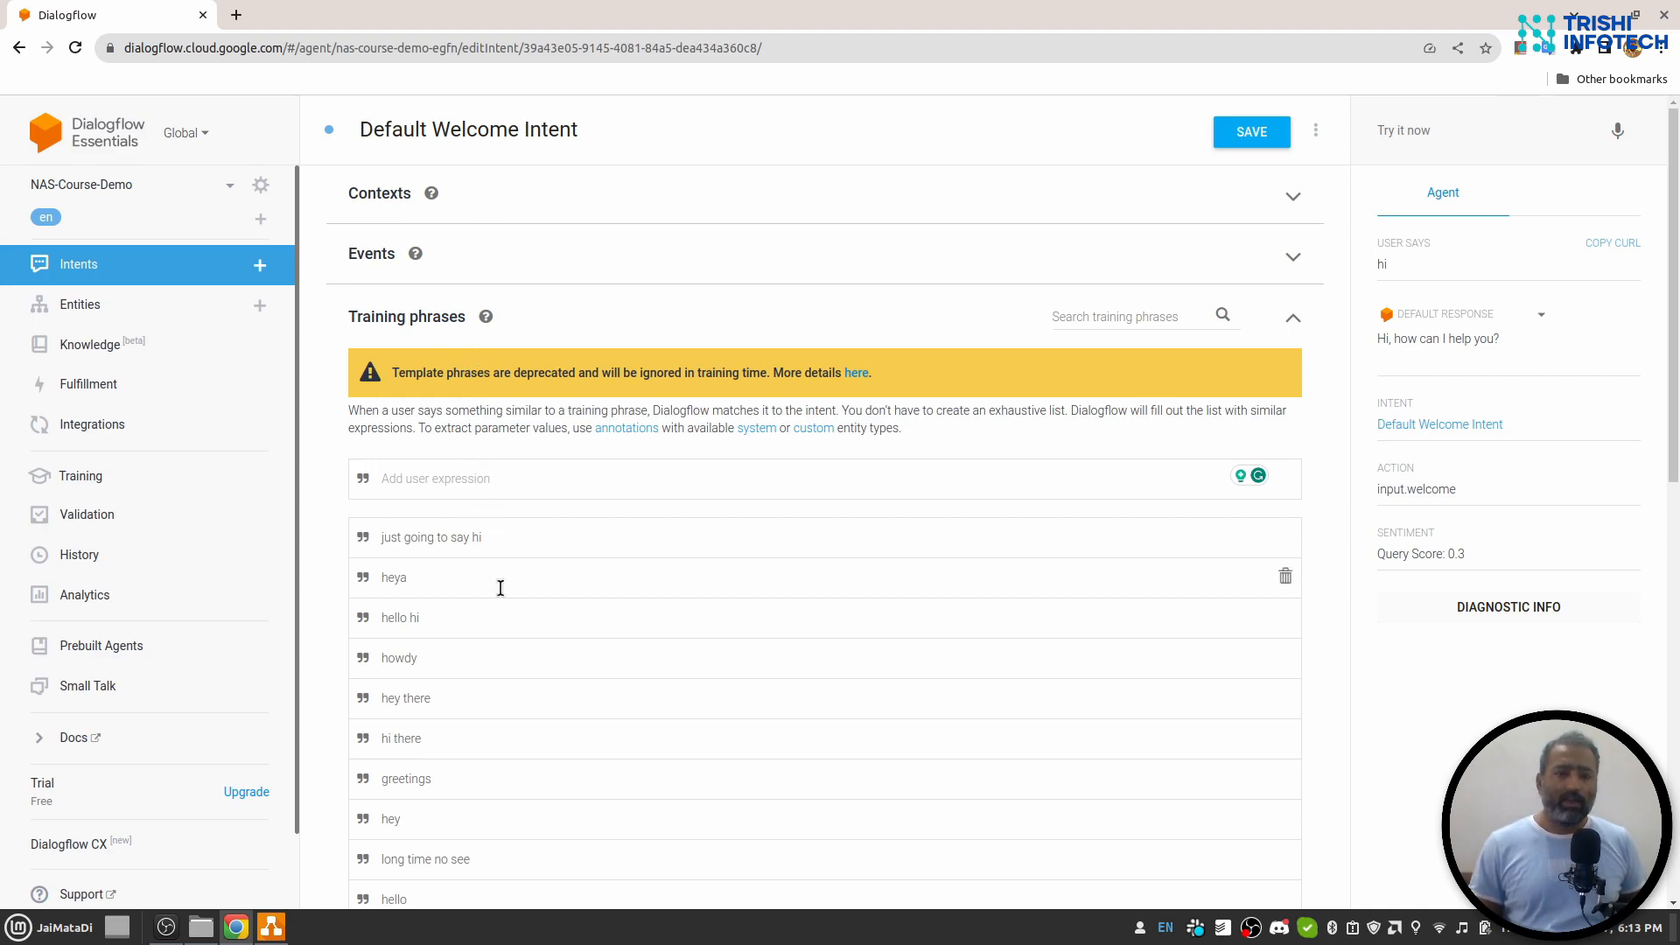
scroll(down, 3)
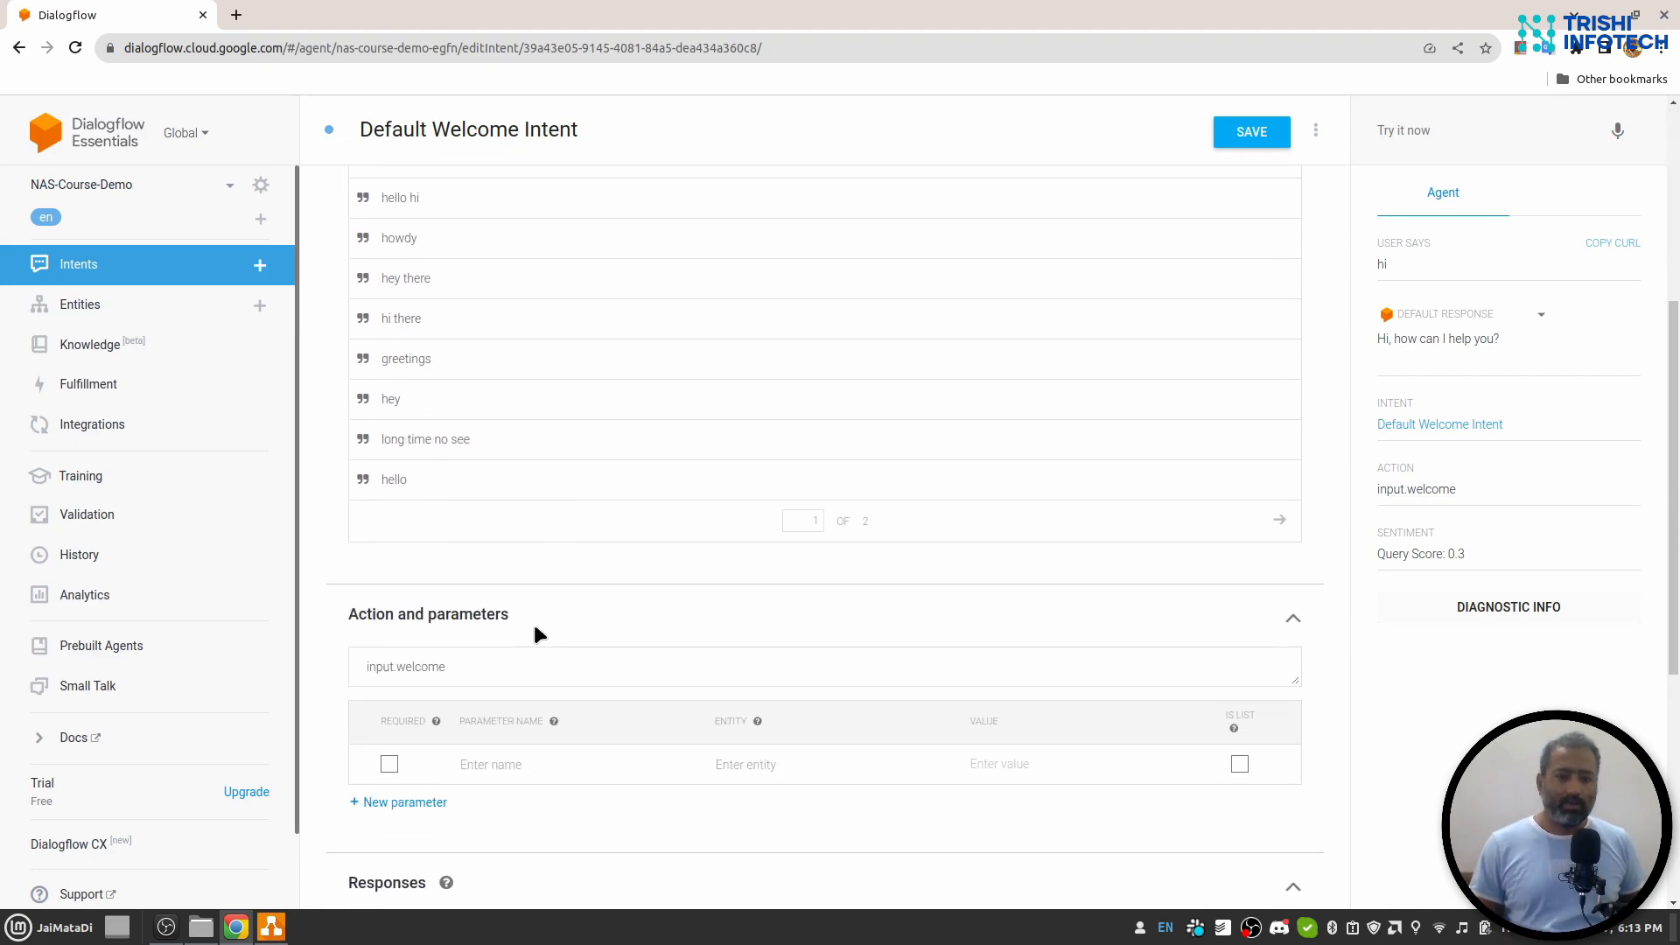
scroll(down, 3)
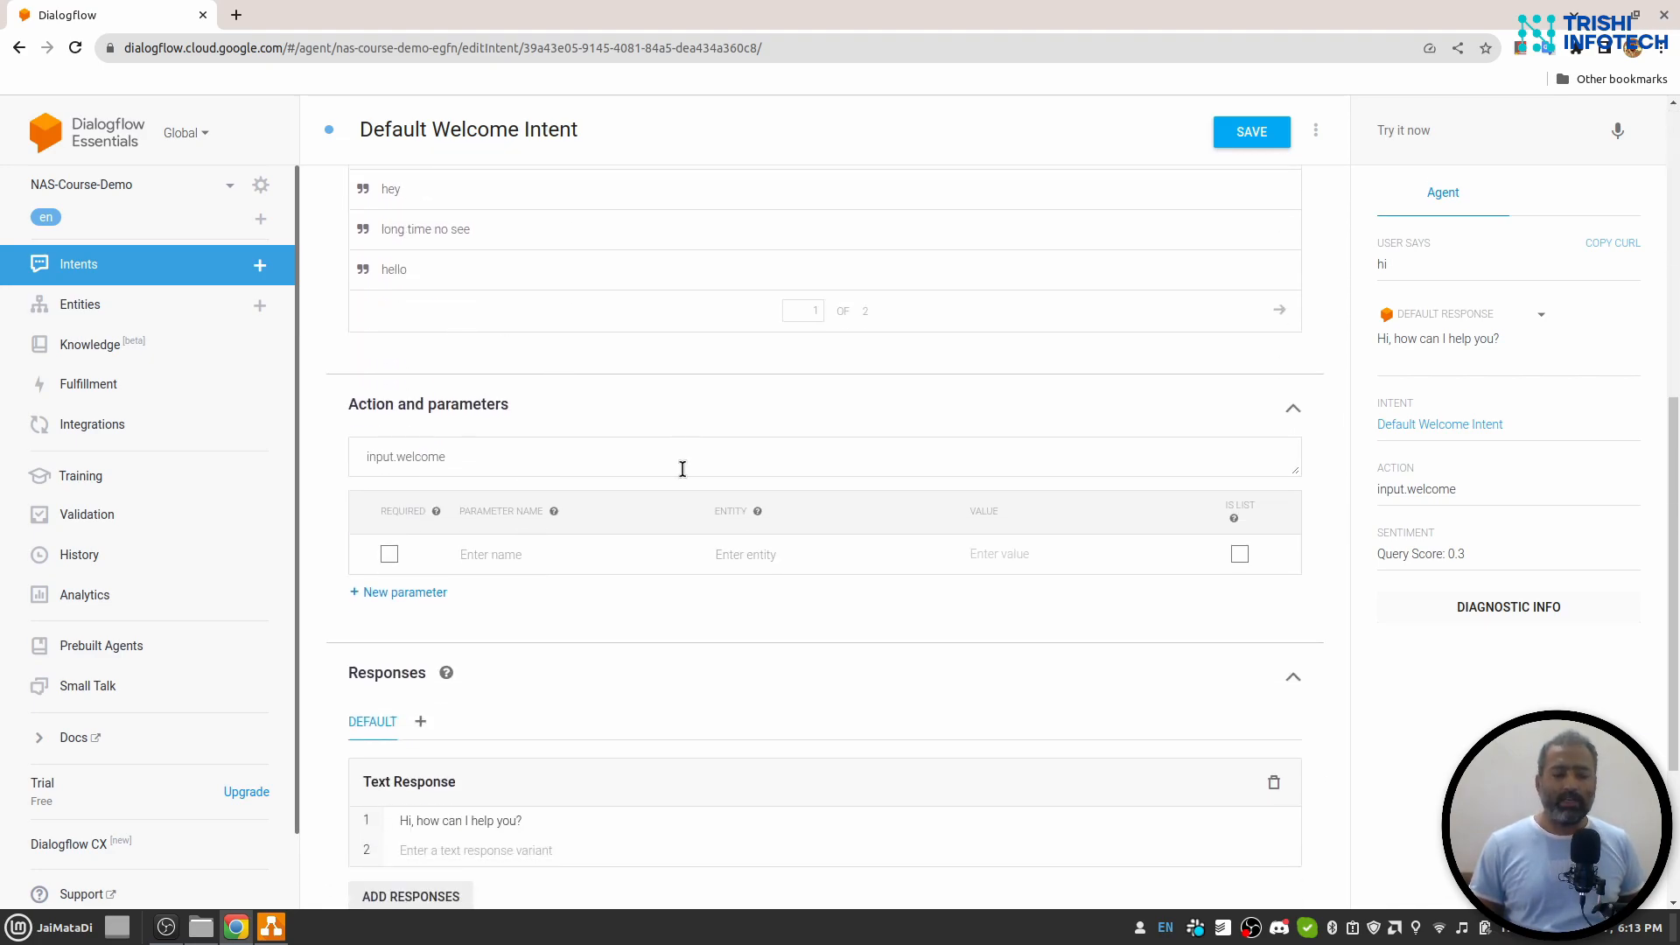
mouse_move(625, 617)
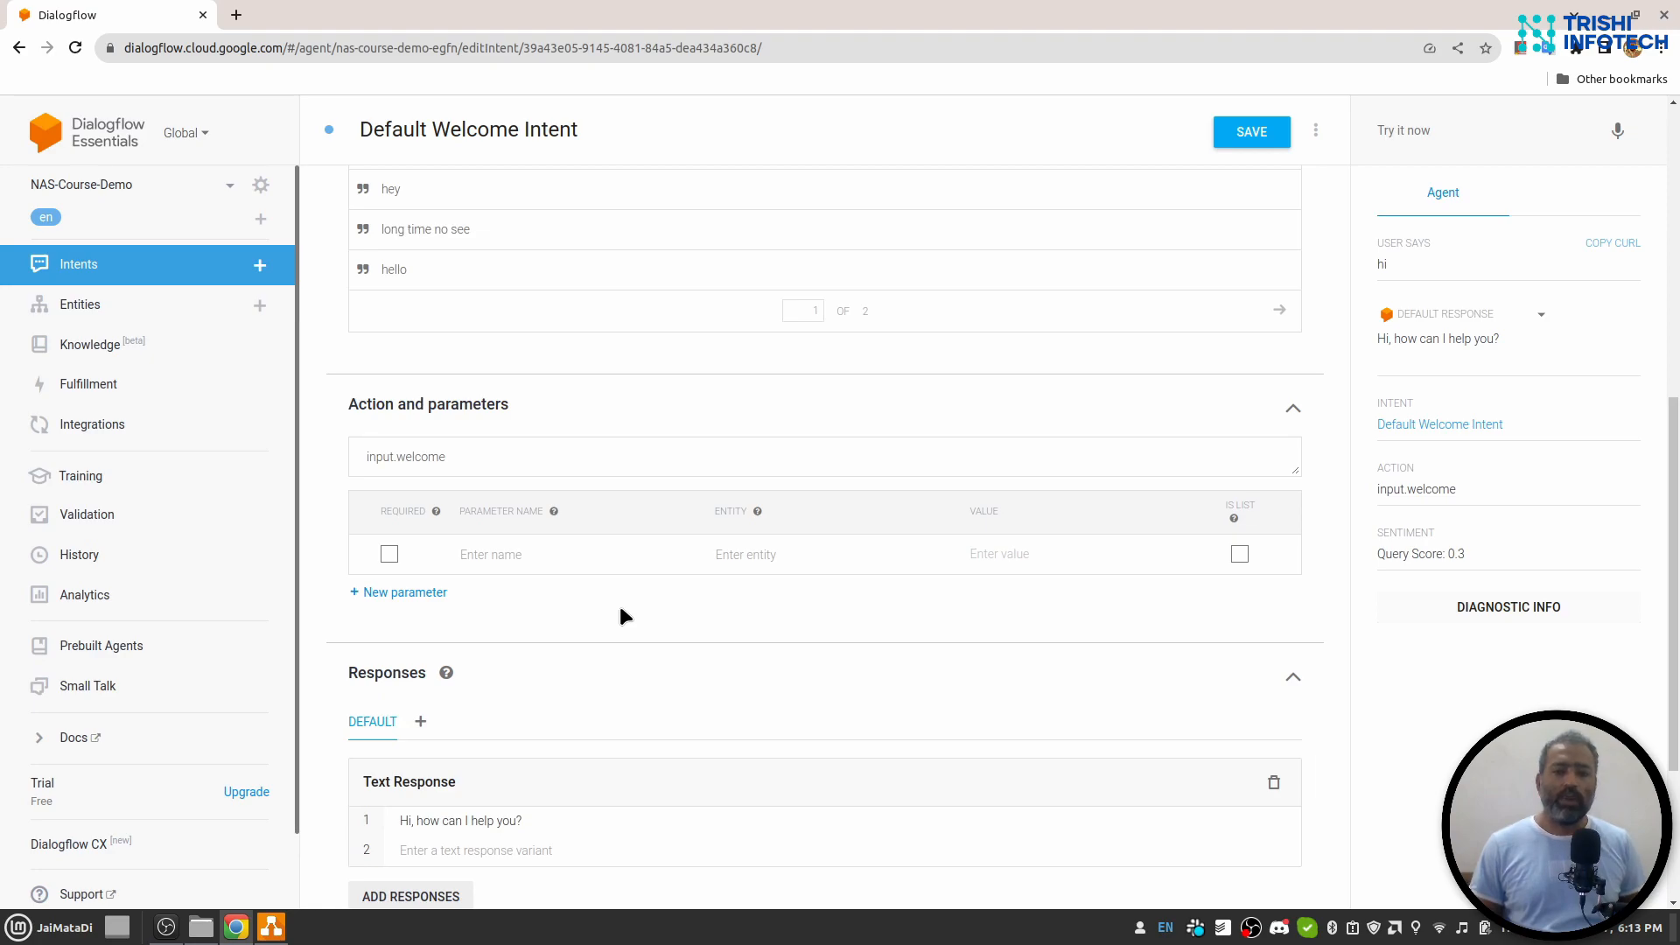
scroll(down, 3)
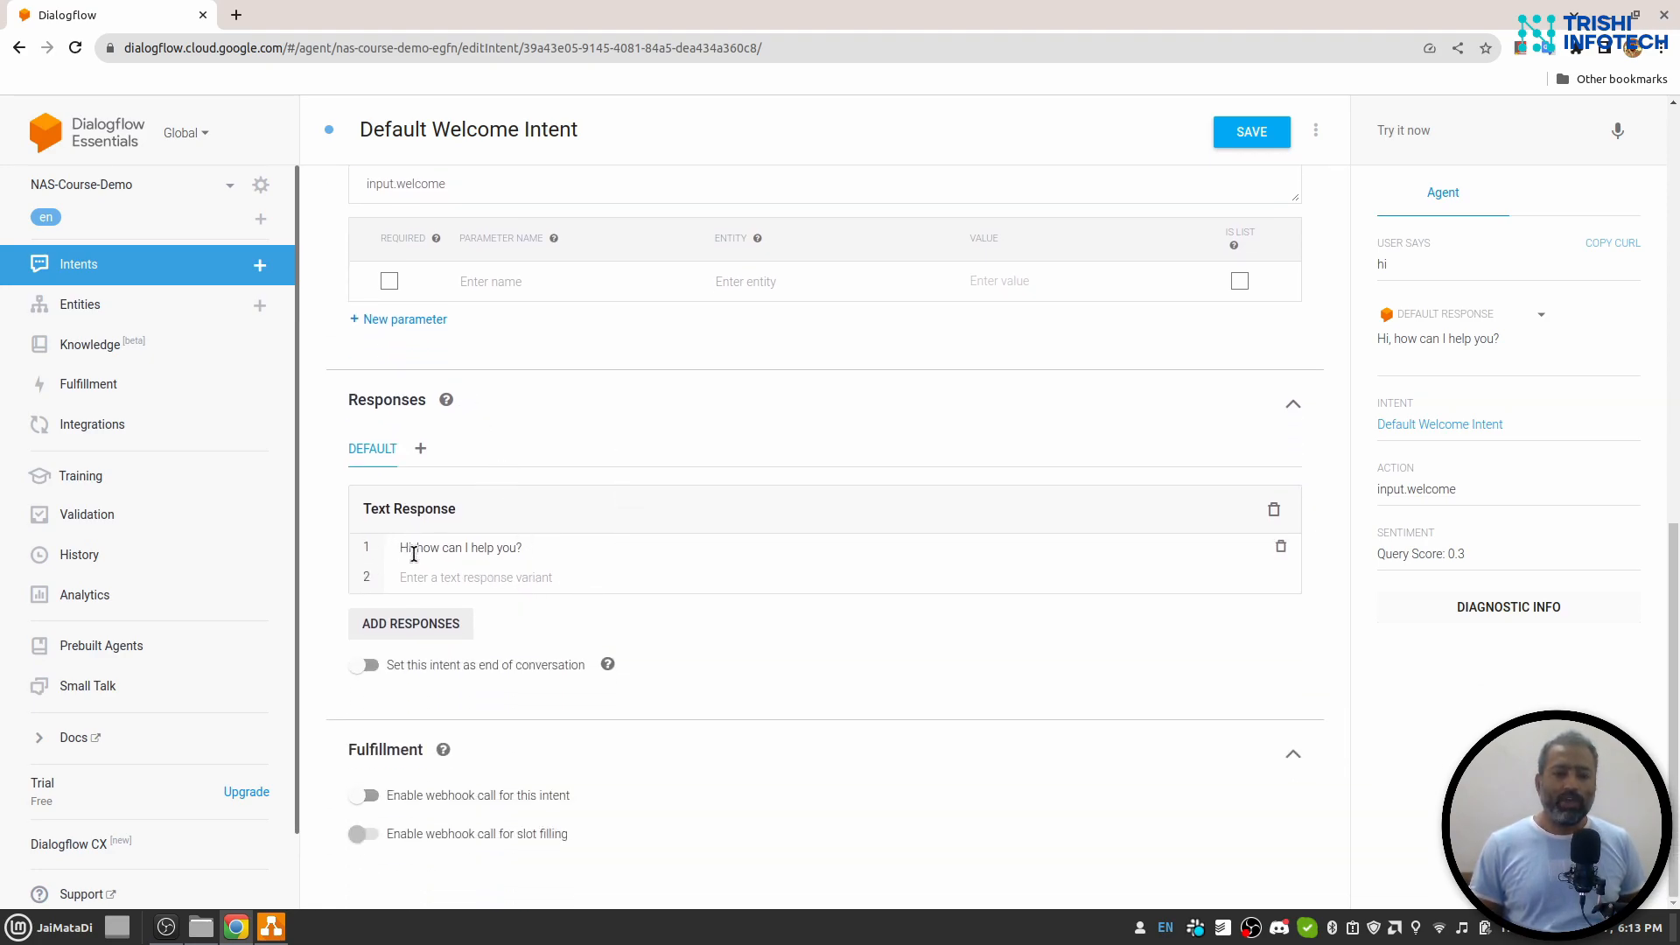
mouse_move(585, 508)
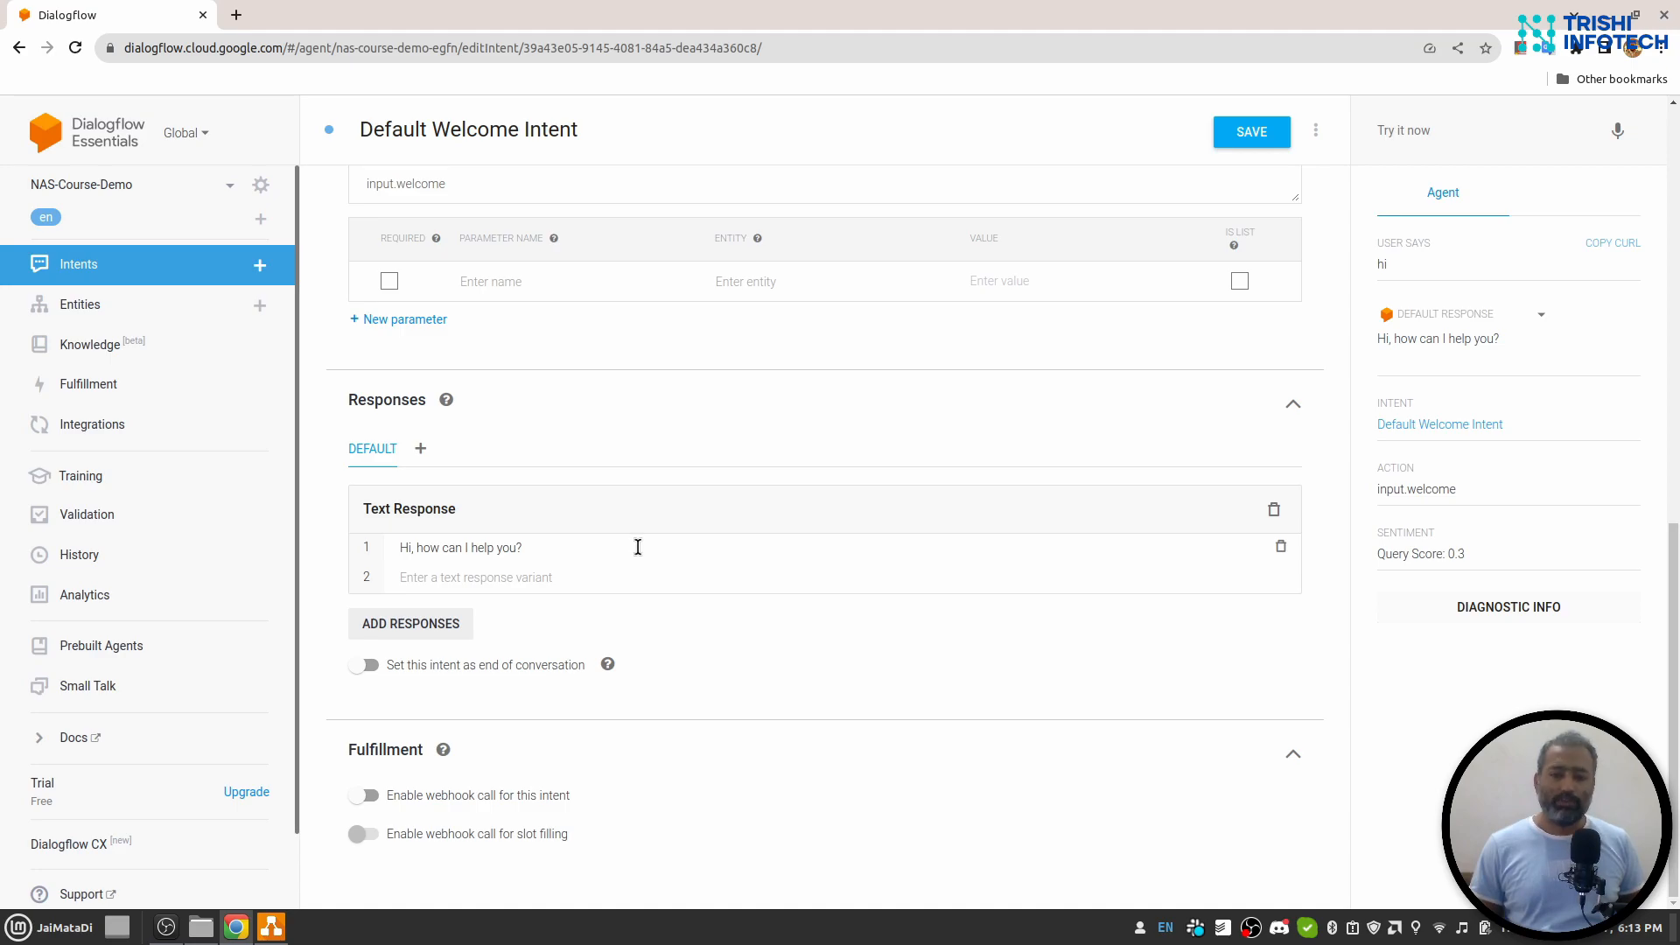
mouse_move(629, 856)
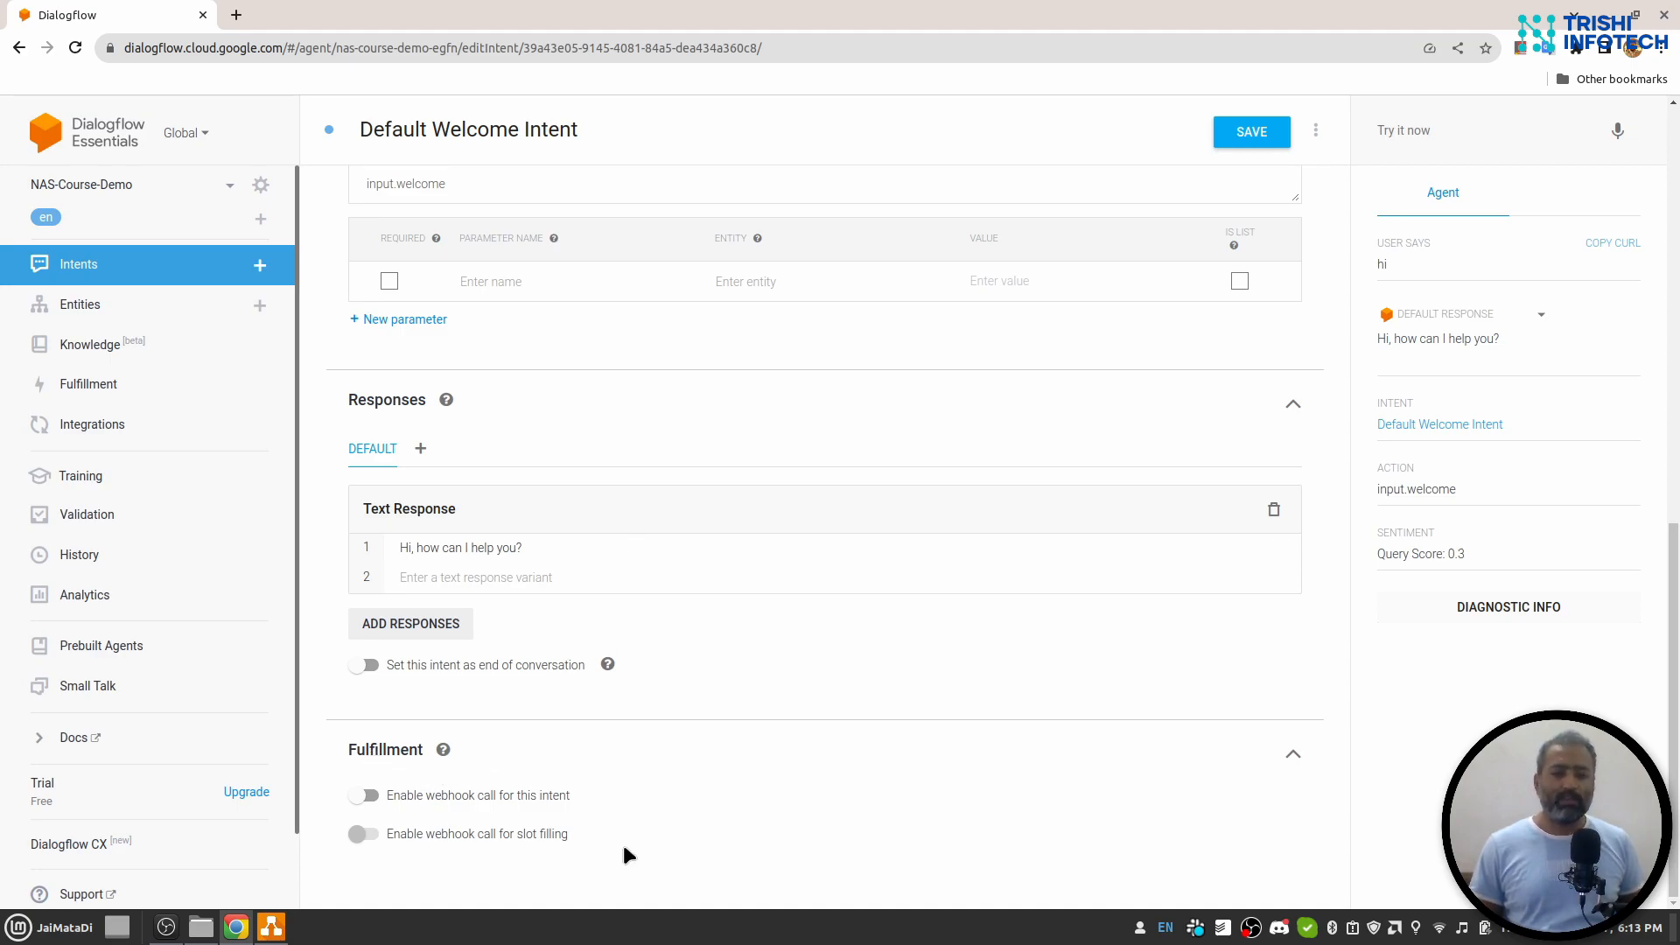
mouse_move(469, 812)
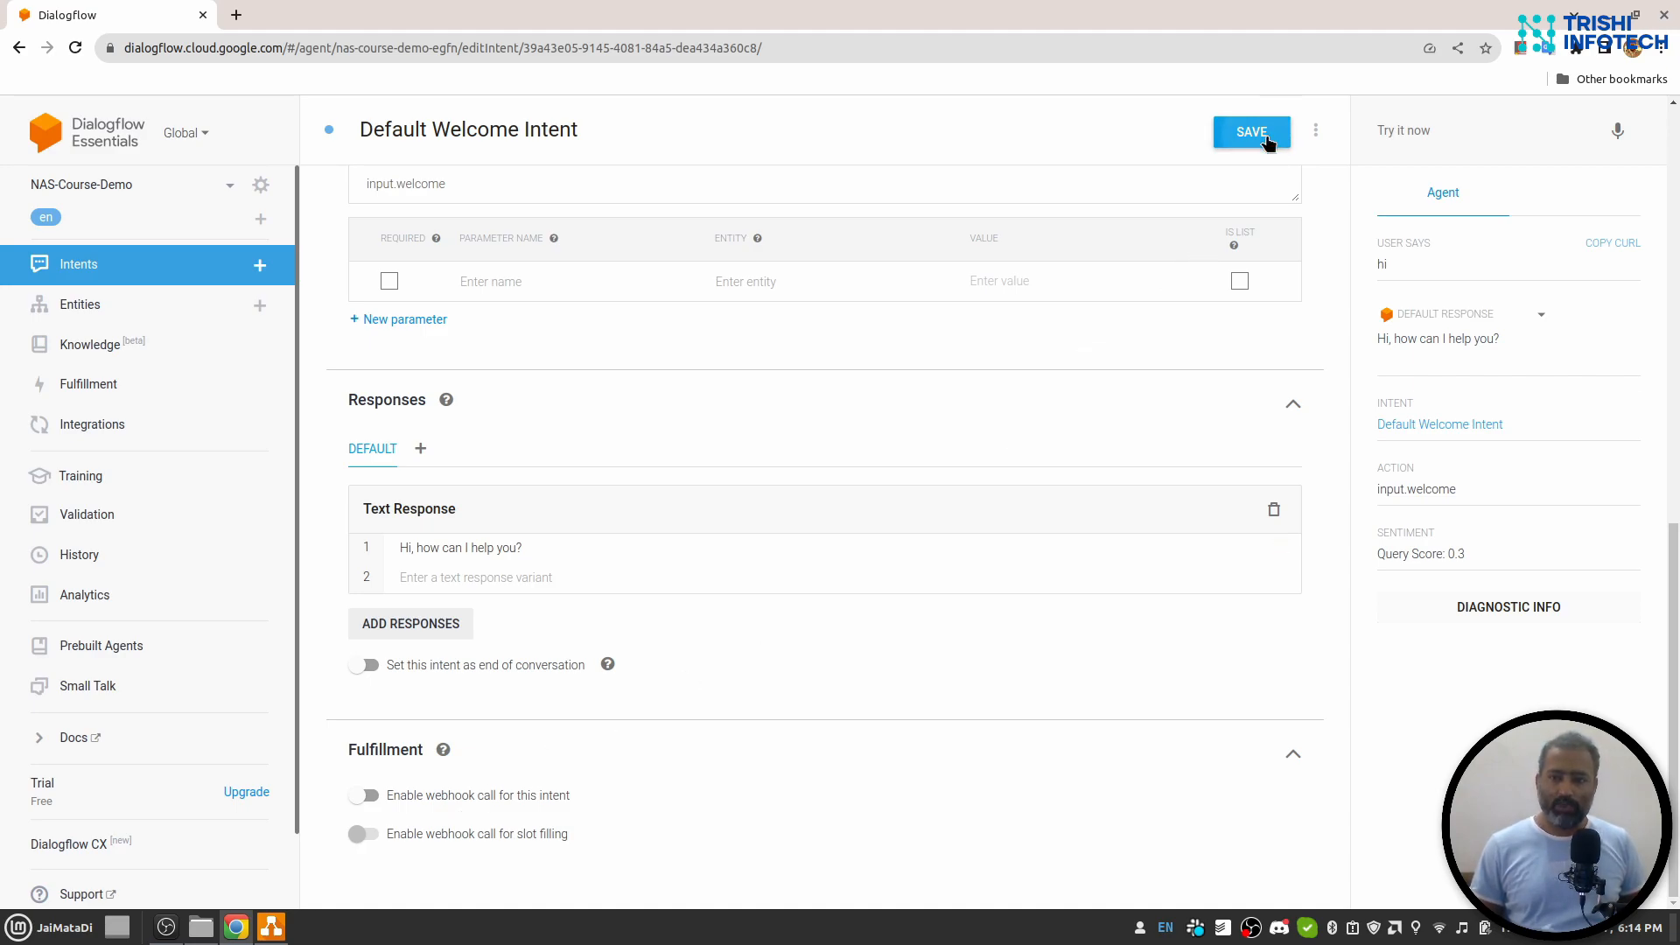
Step: Save the Default Welcome Intent, then return to the Intents list with both default intents
click(1251, 131)
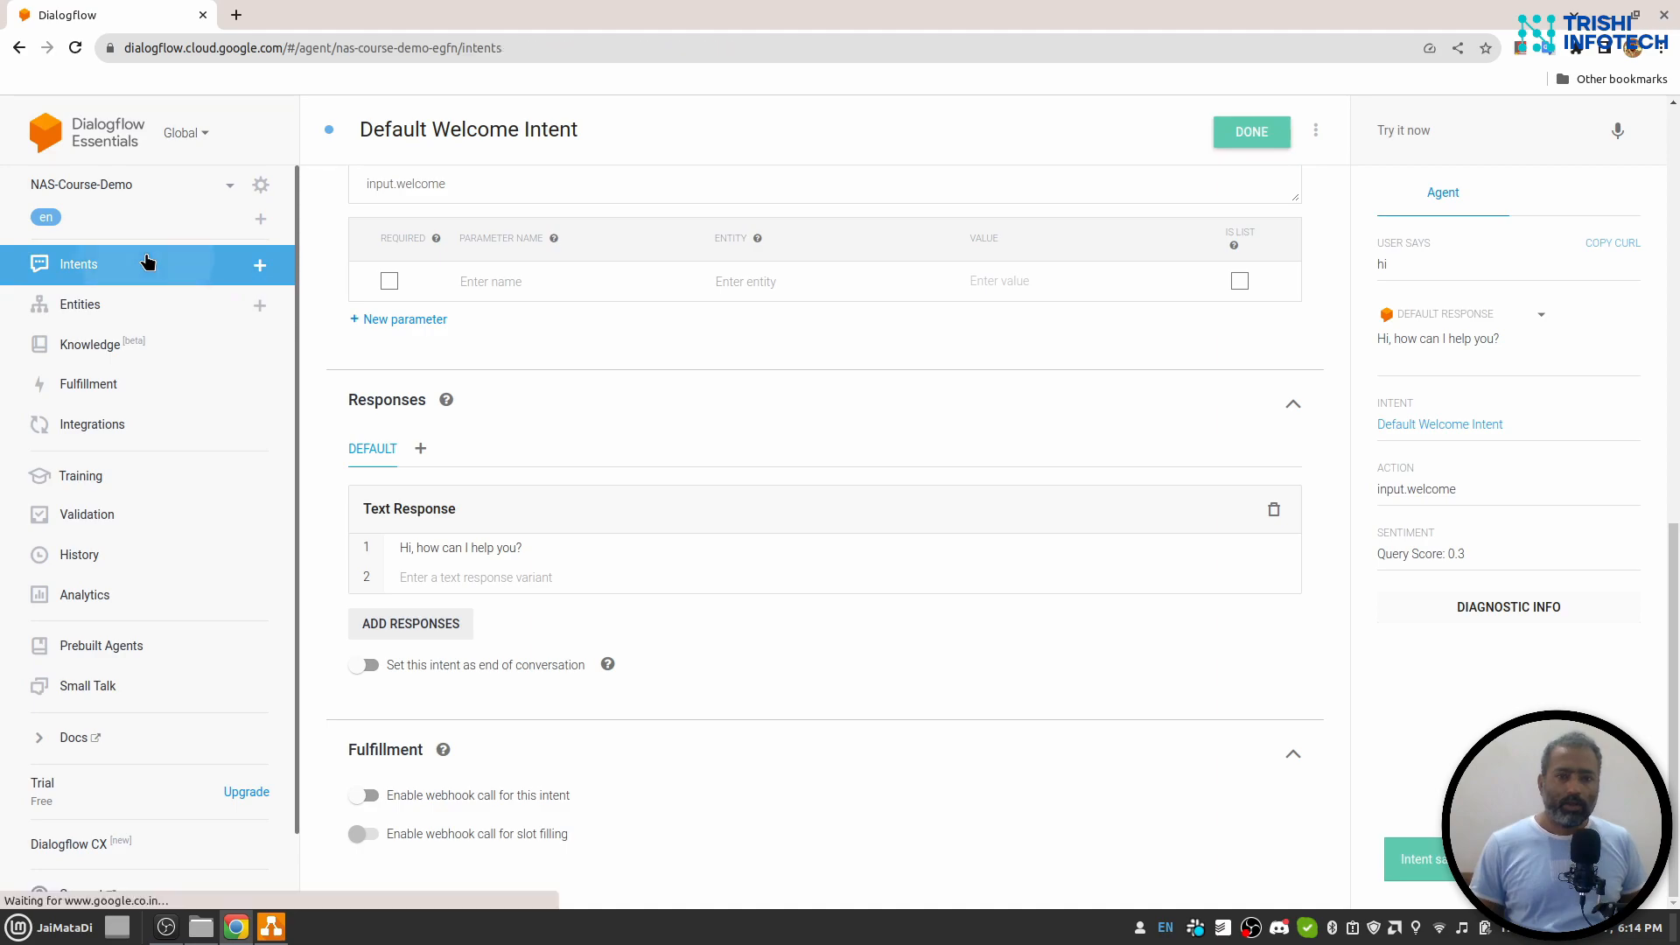
click(78, 264)
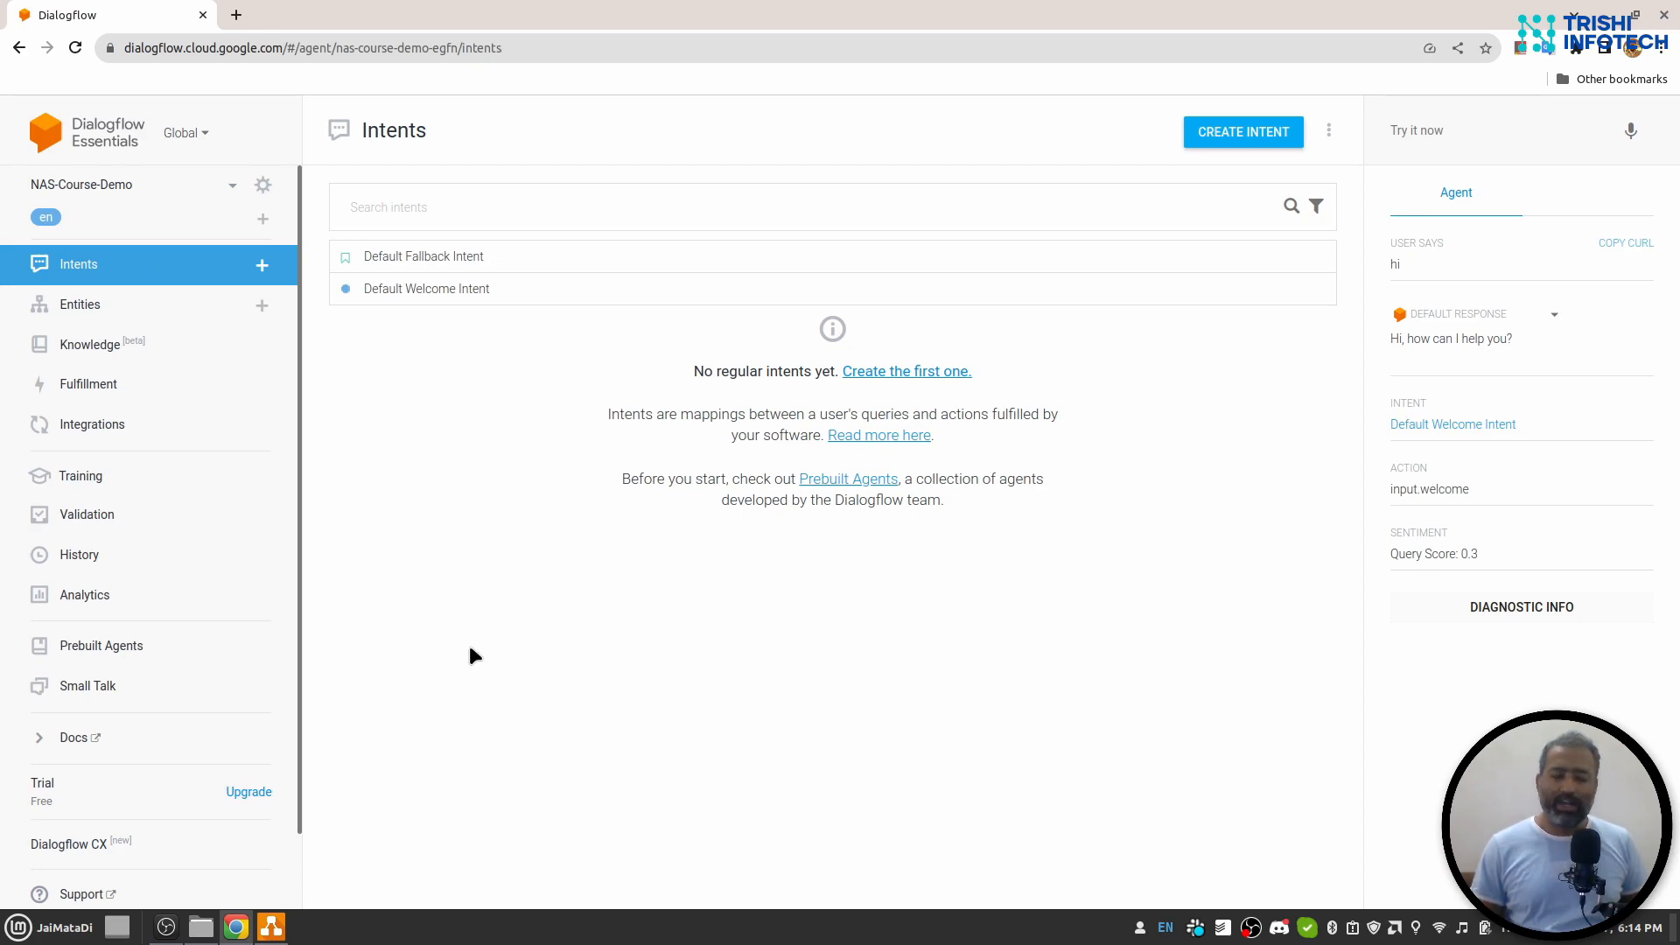
mouse_move(1470, 287)
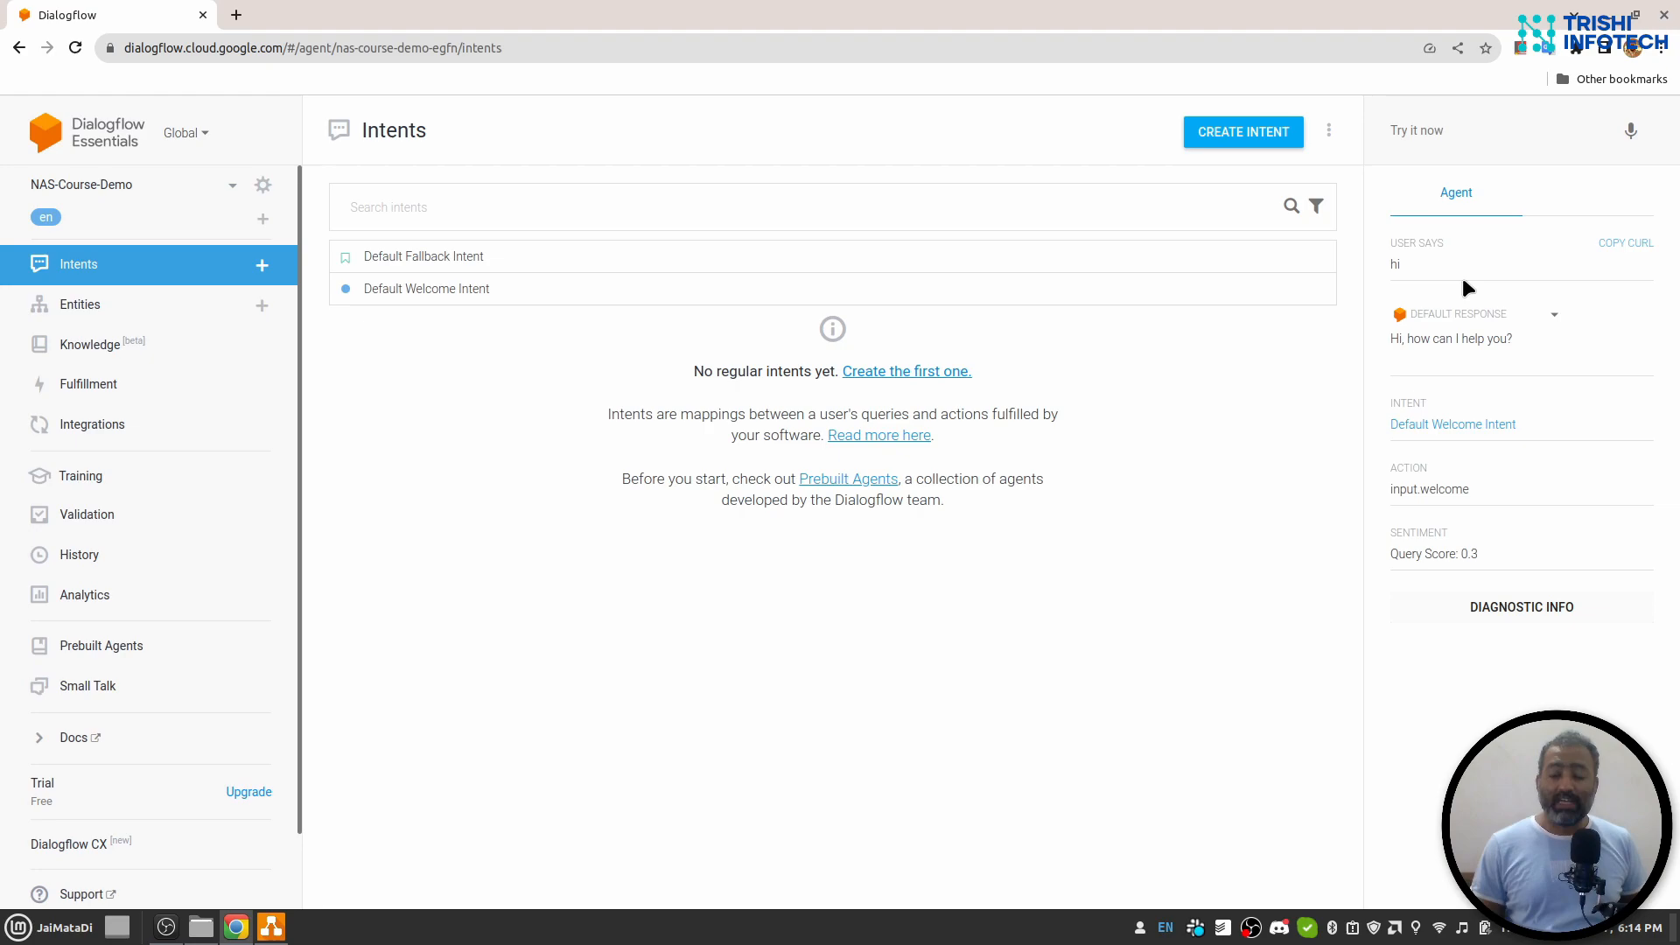
mouse_move(416, 411)
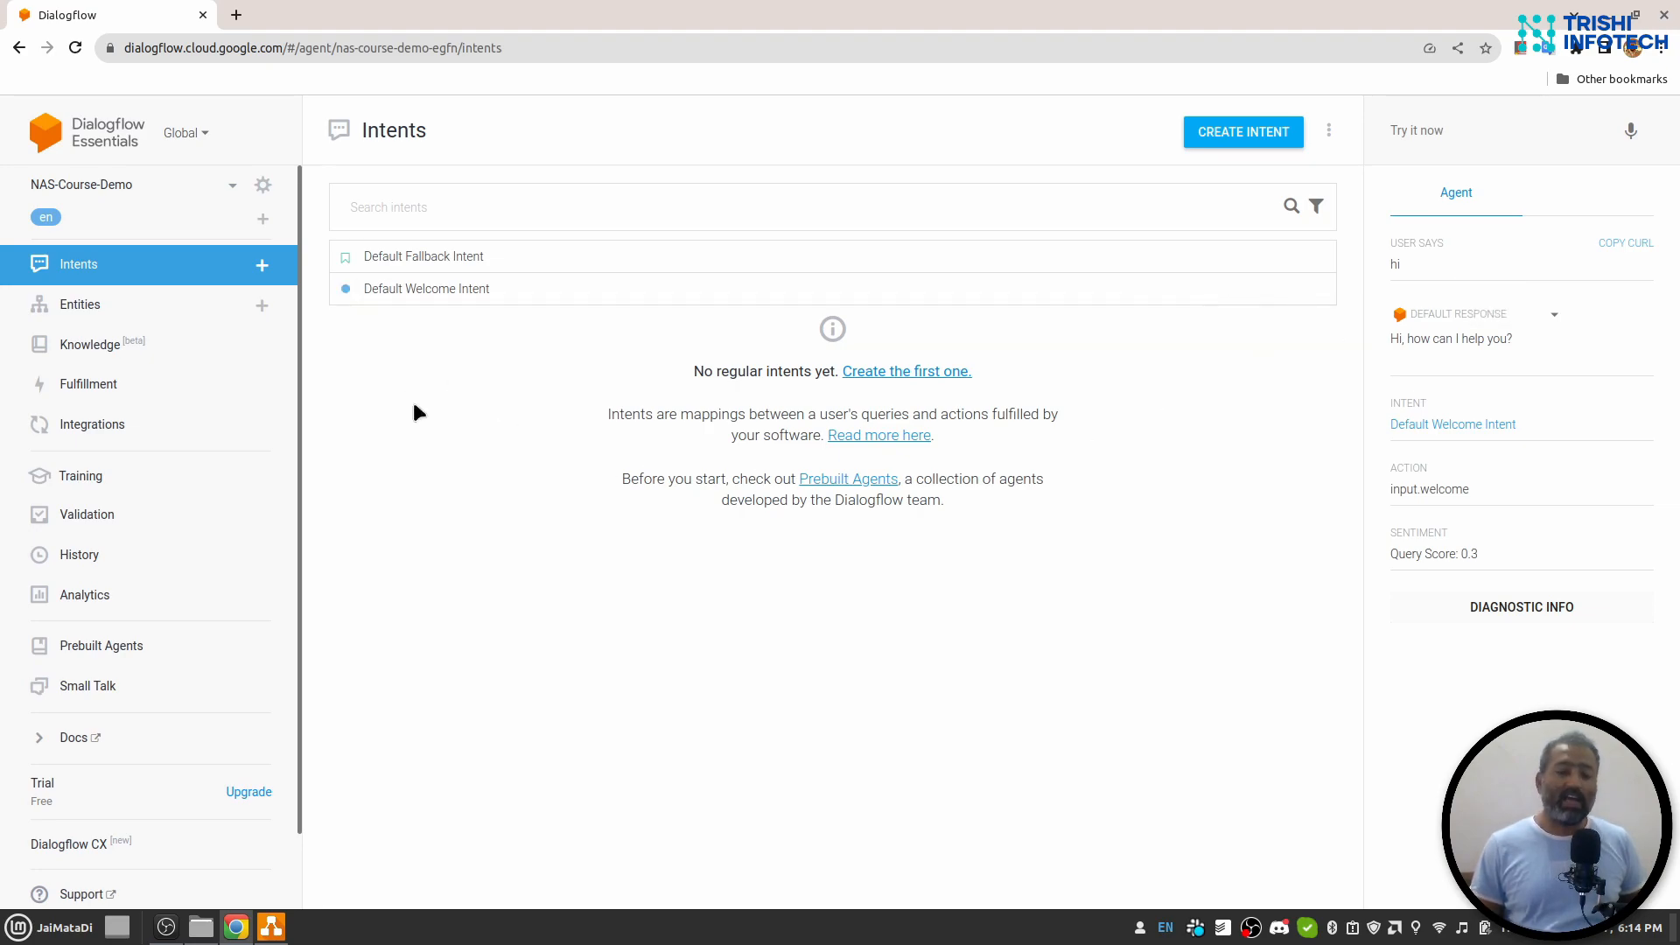
mouse_move(436, 502)
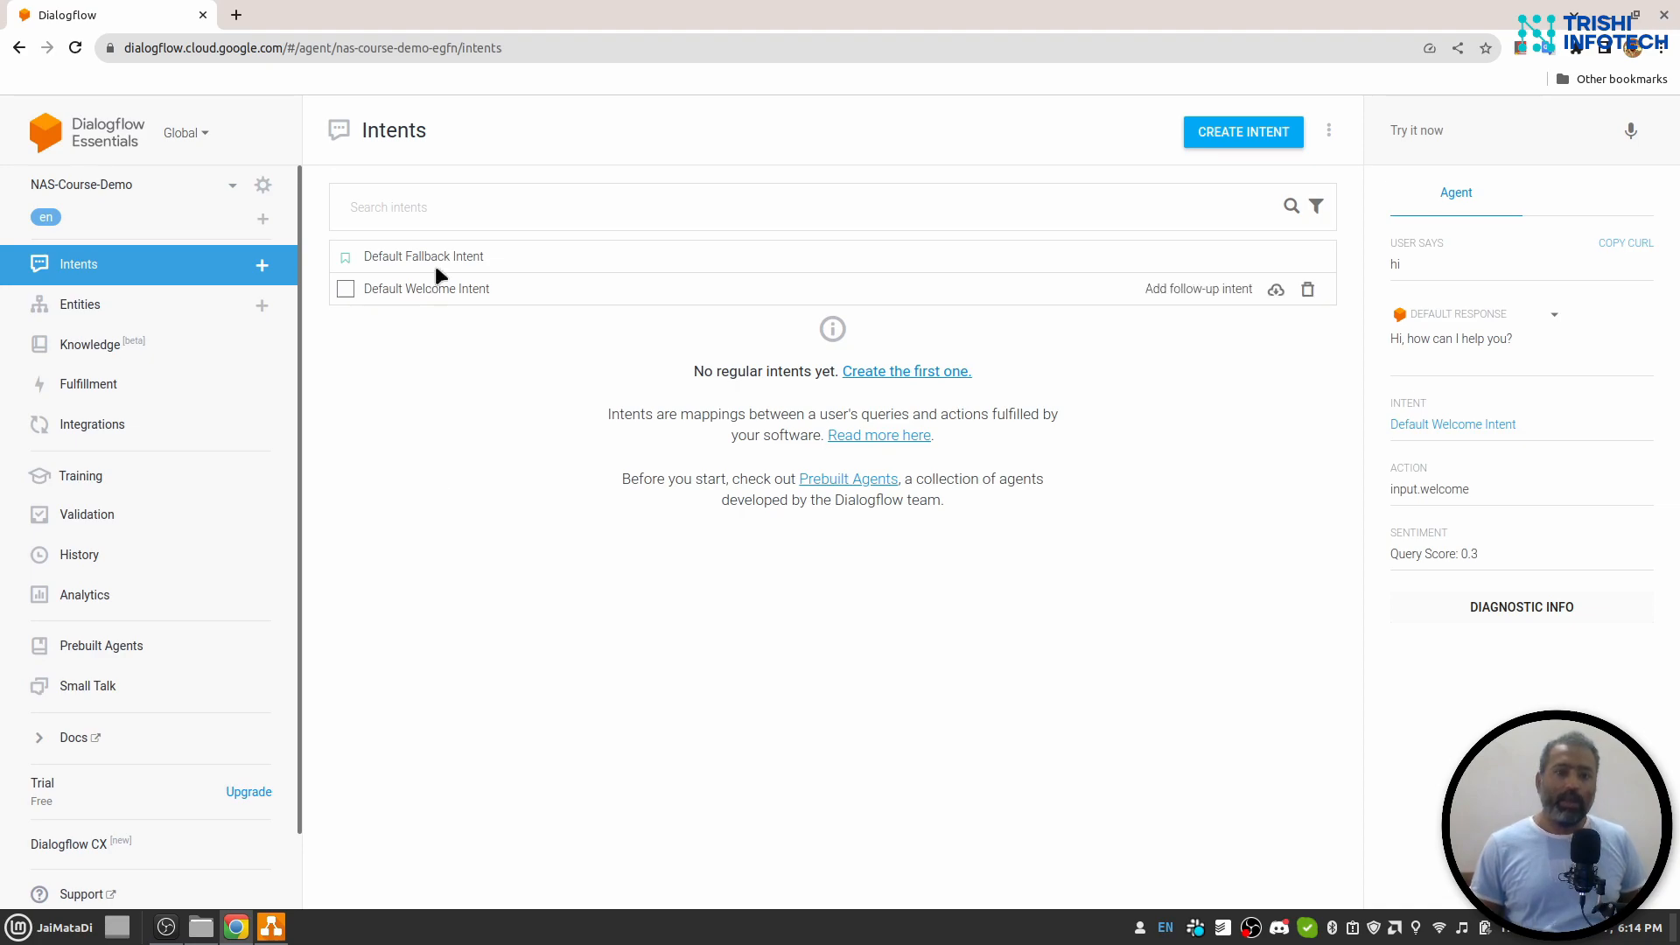
click(422, 256)
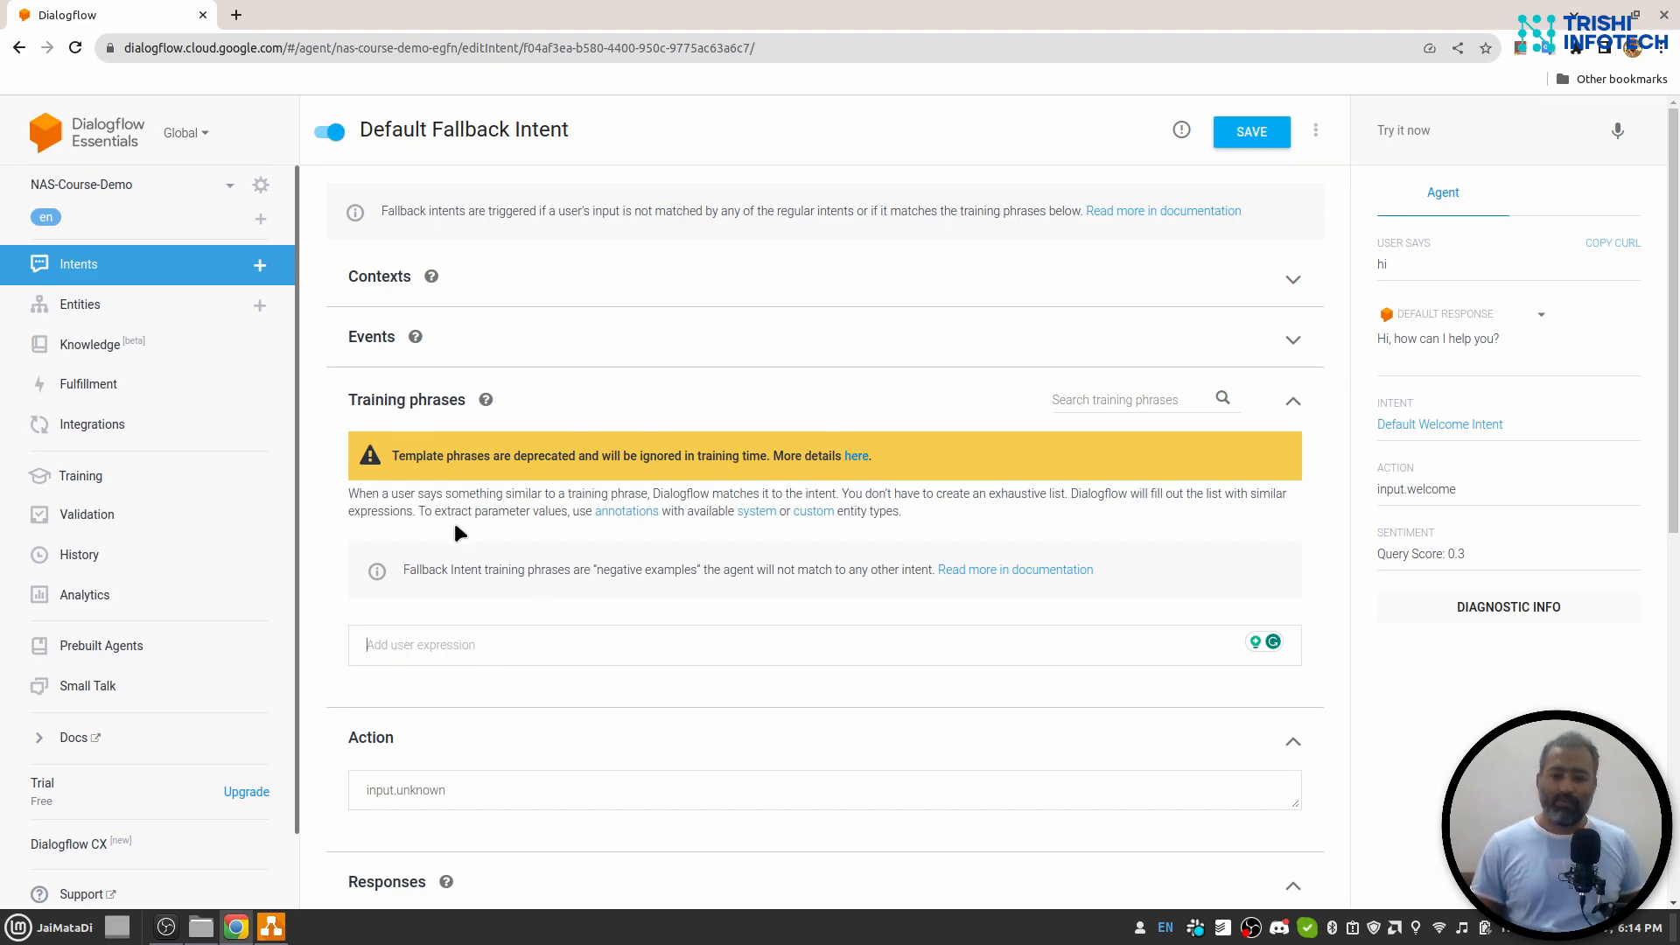
mouse_move(436, 626)
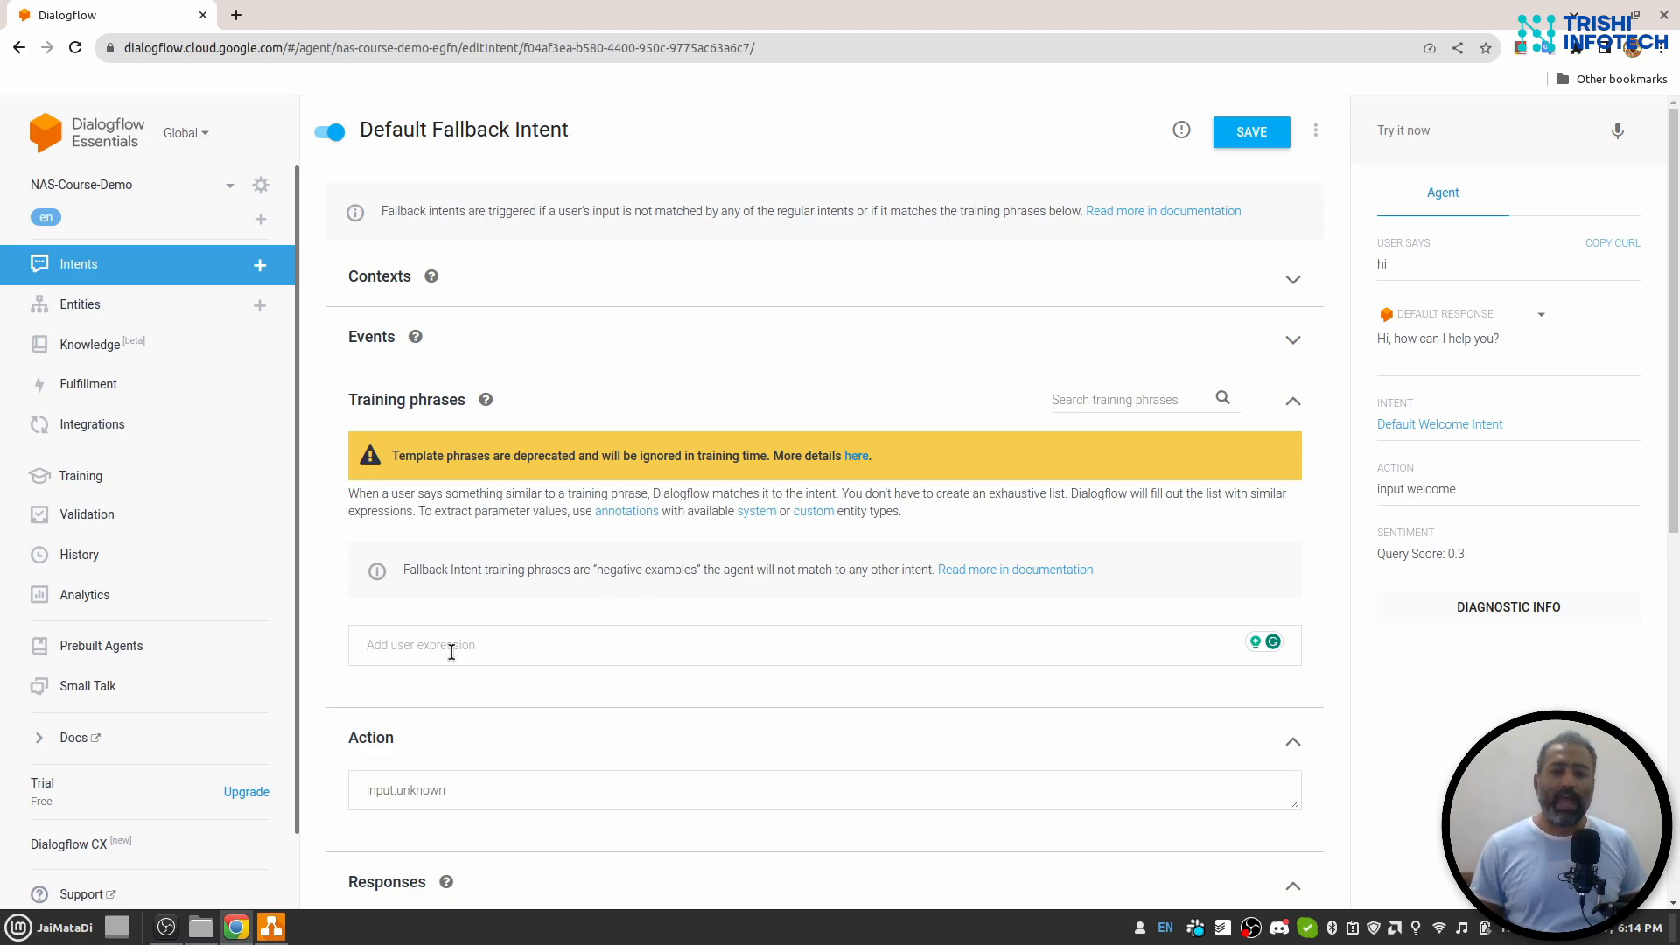
scroll(down, 3)
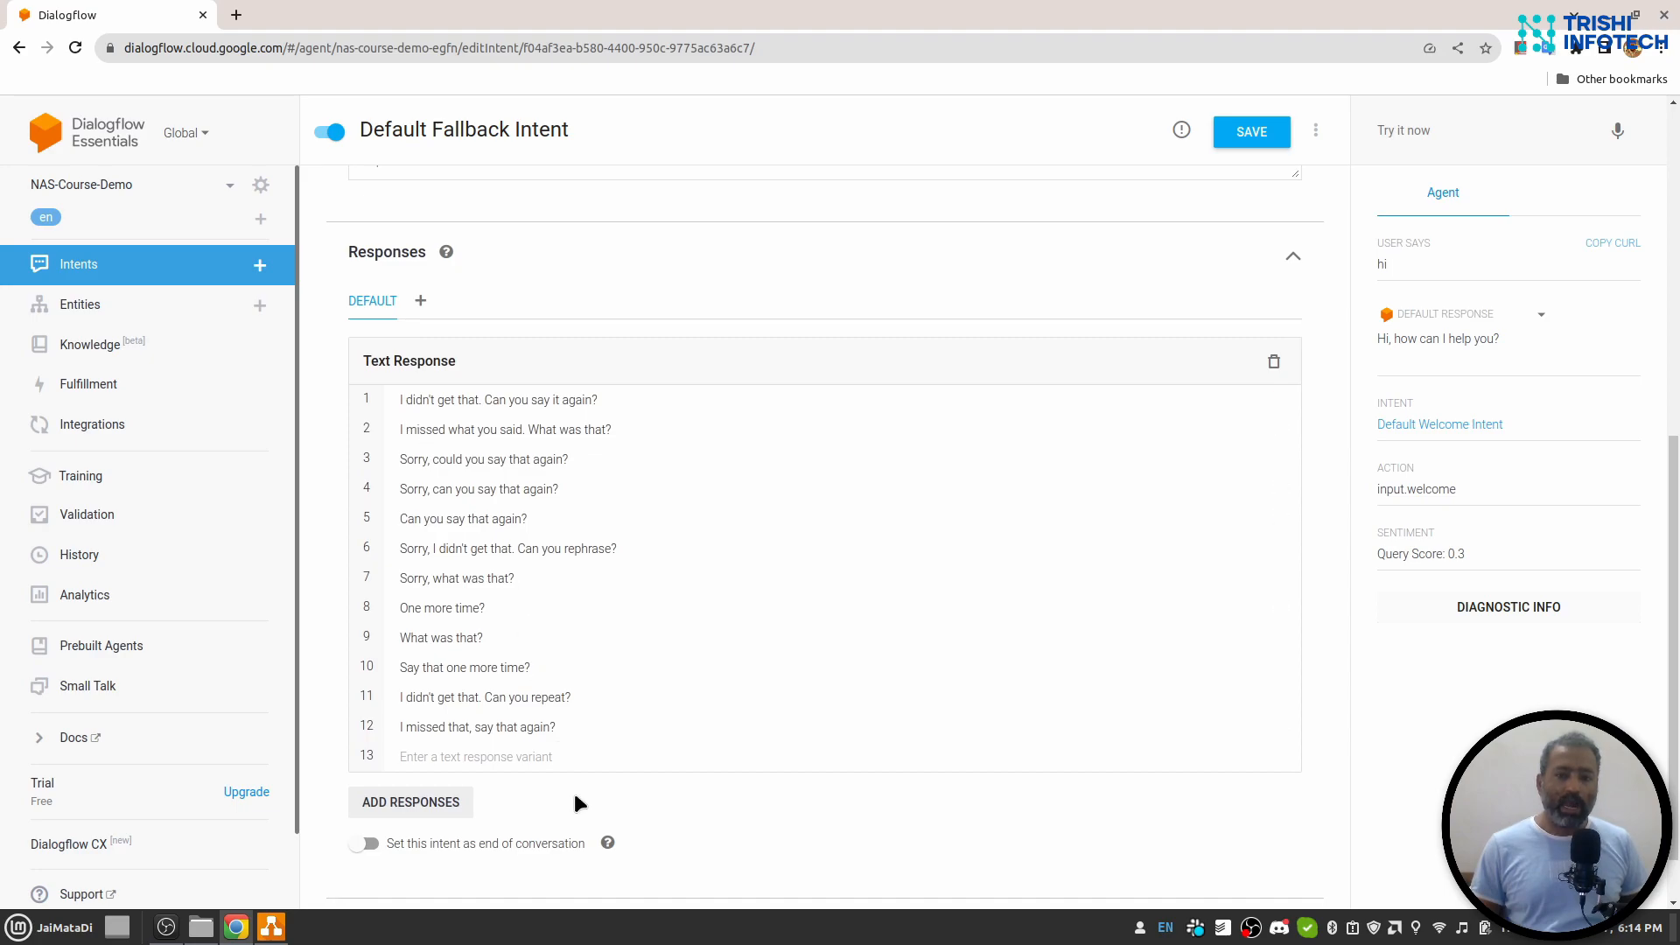
scroll(down, 3)
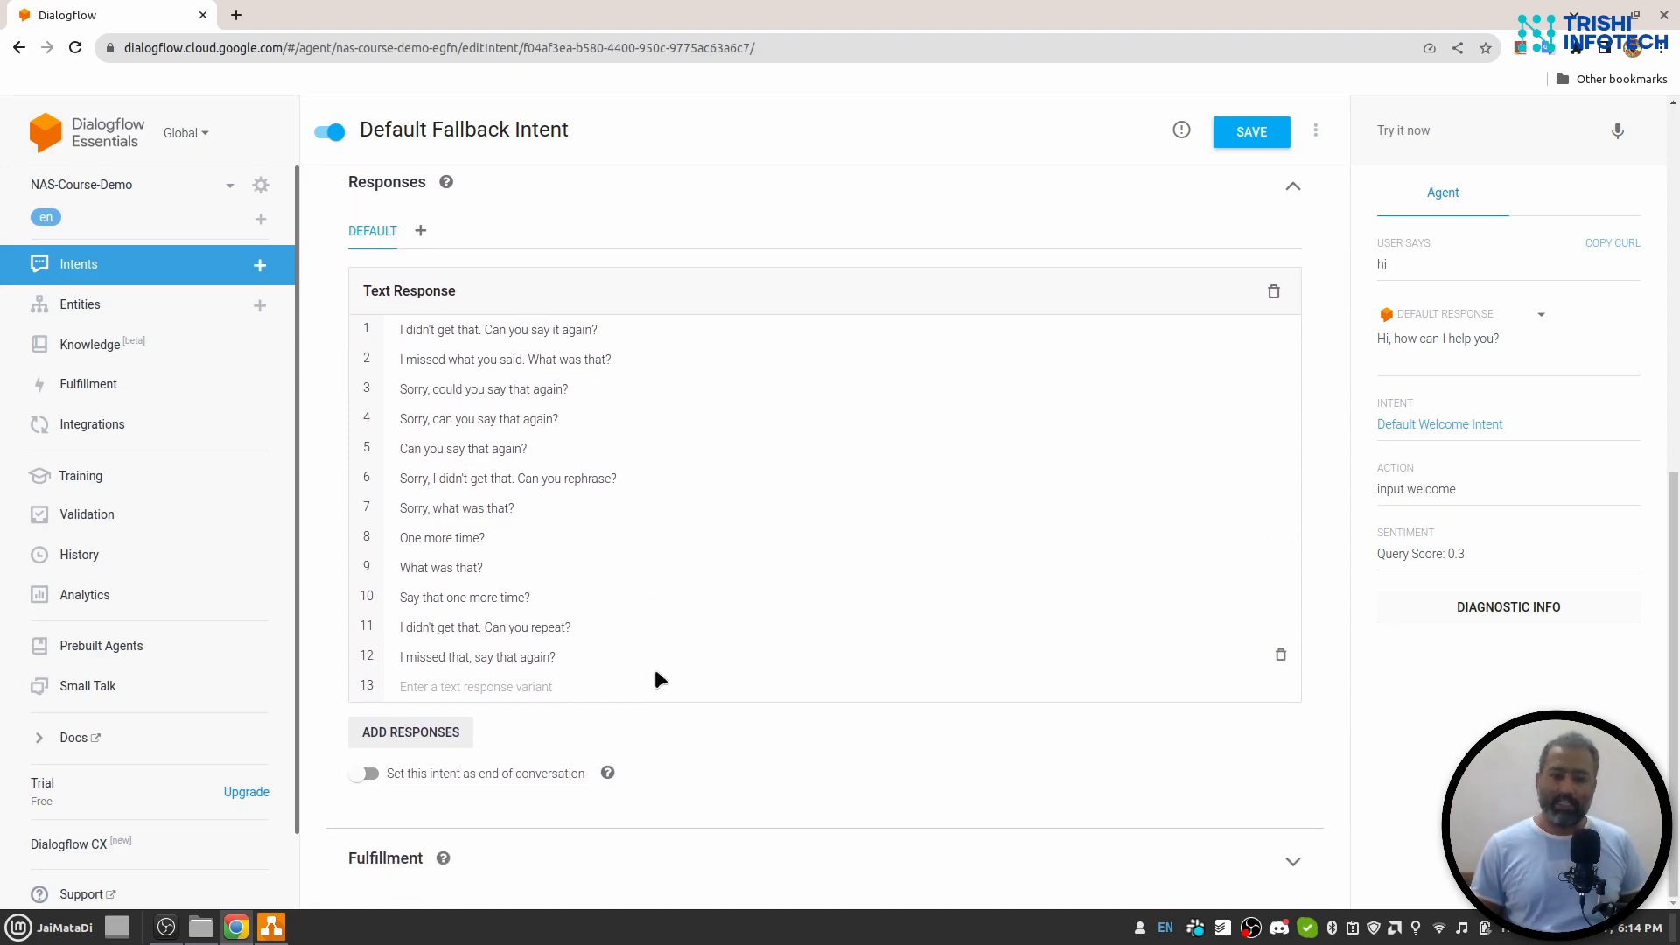
scroll(down, 3)
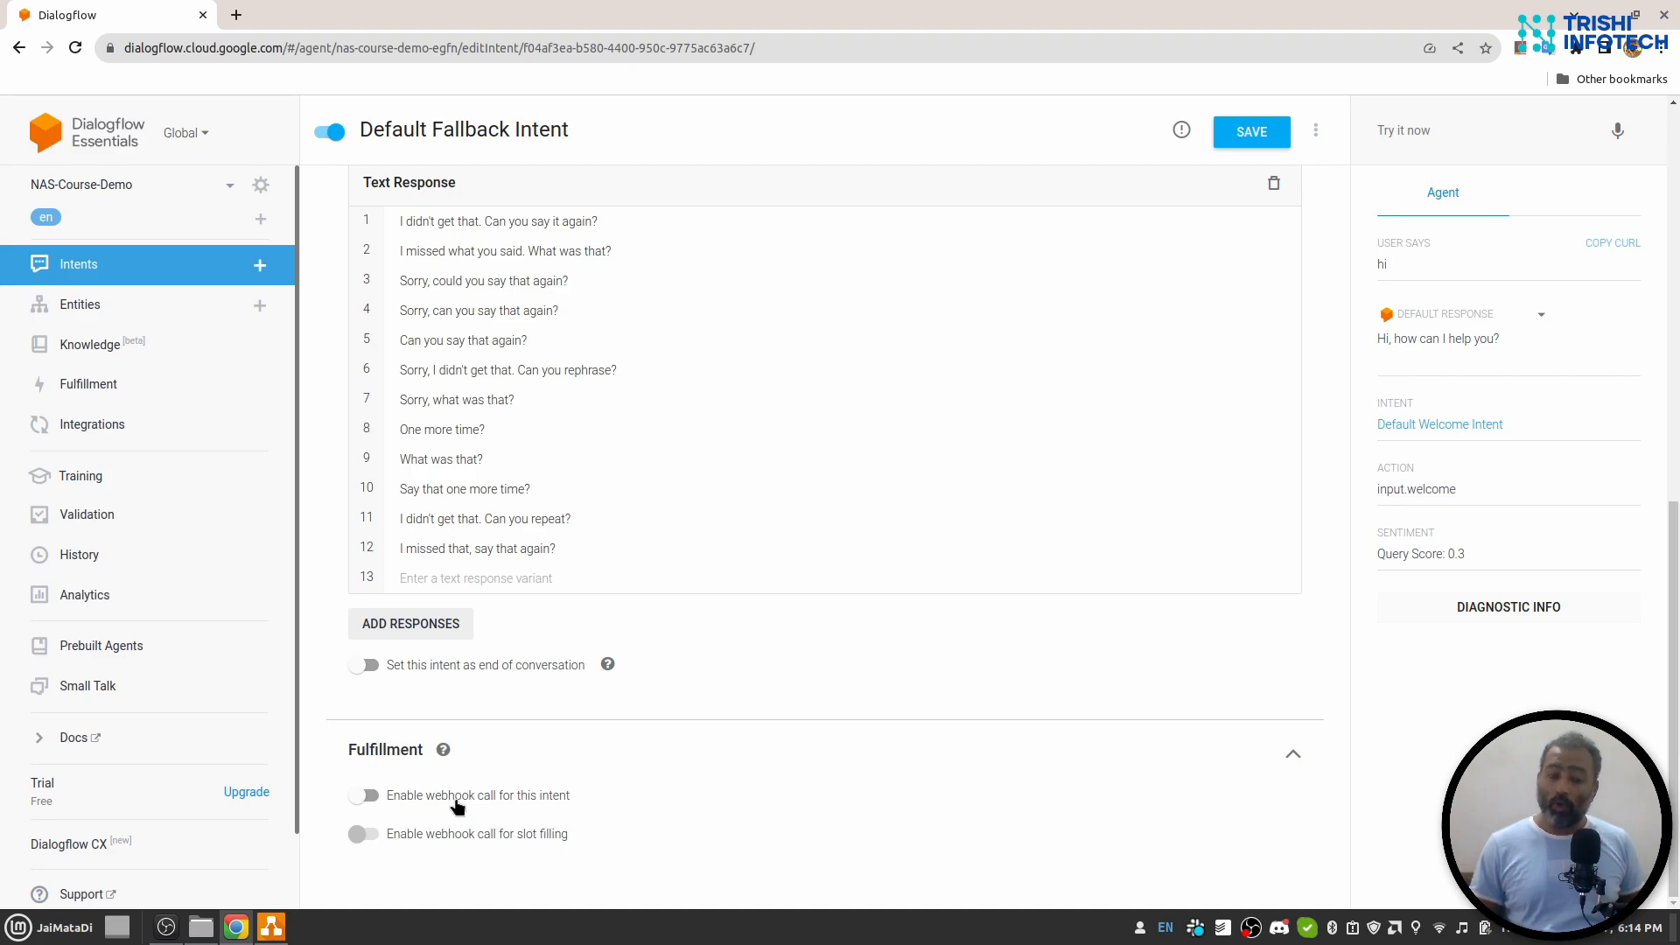
mouse_move(807, 512)
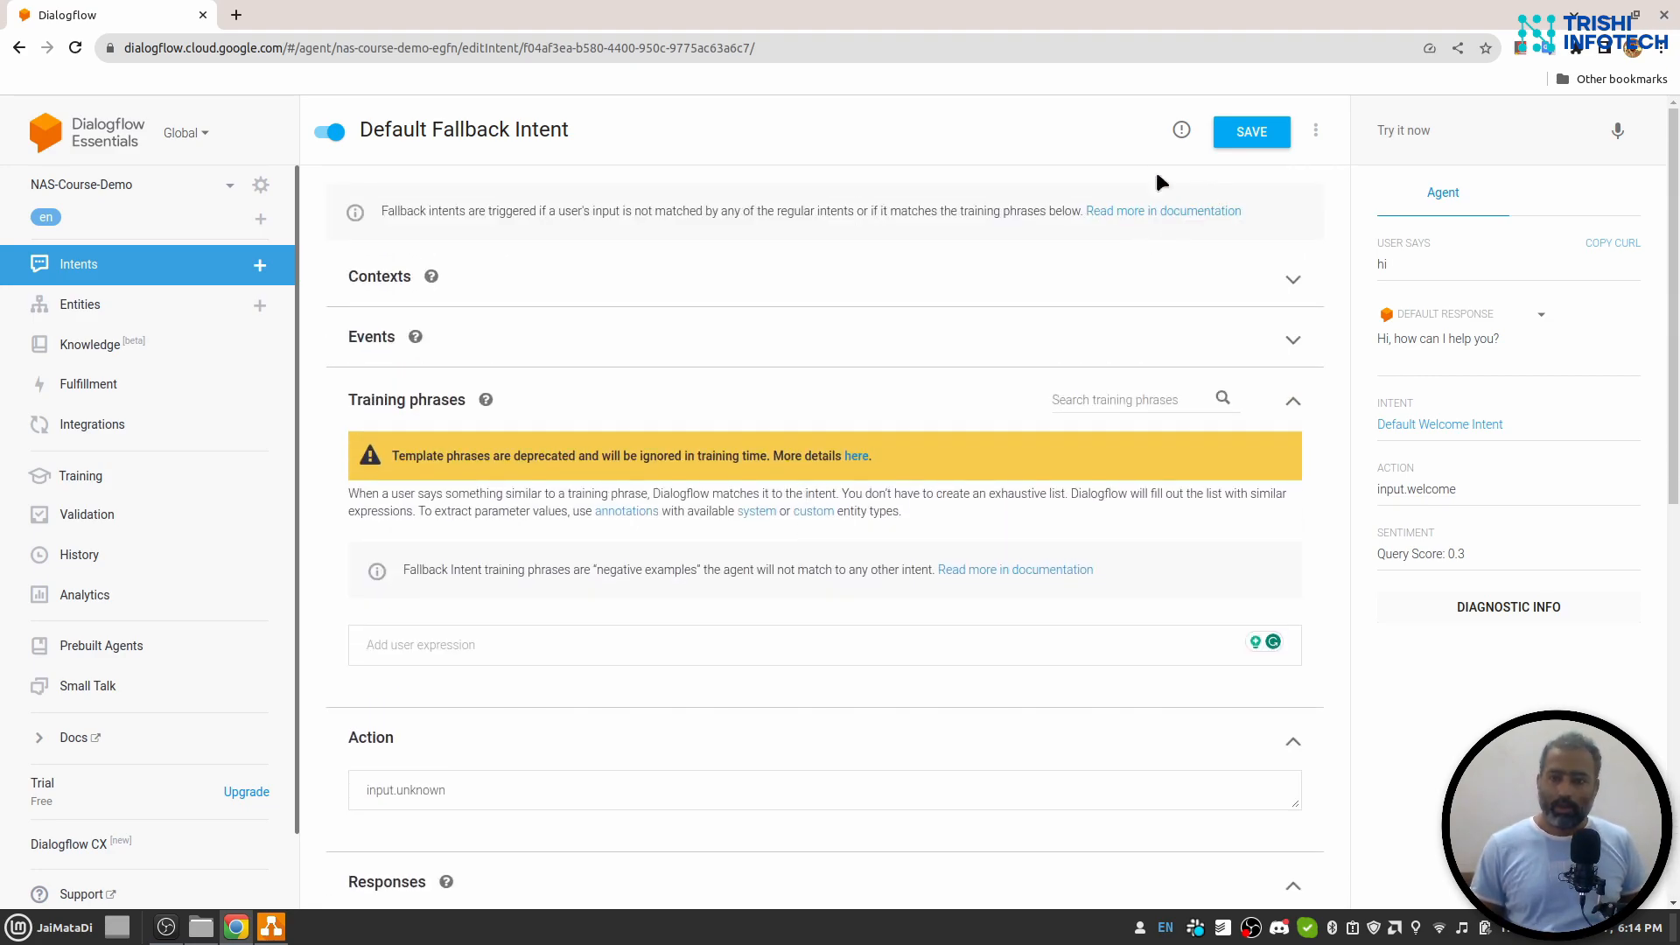
click(78, 265)
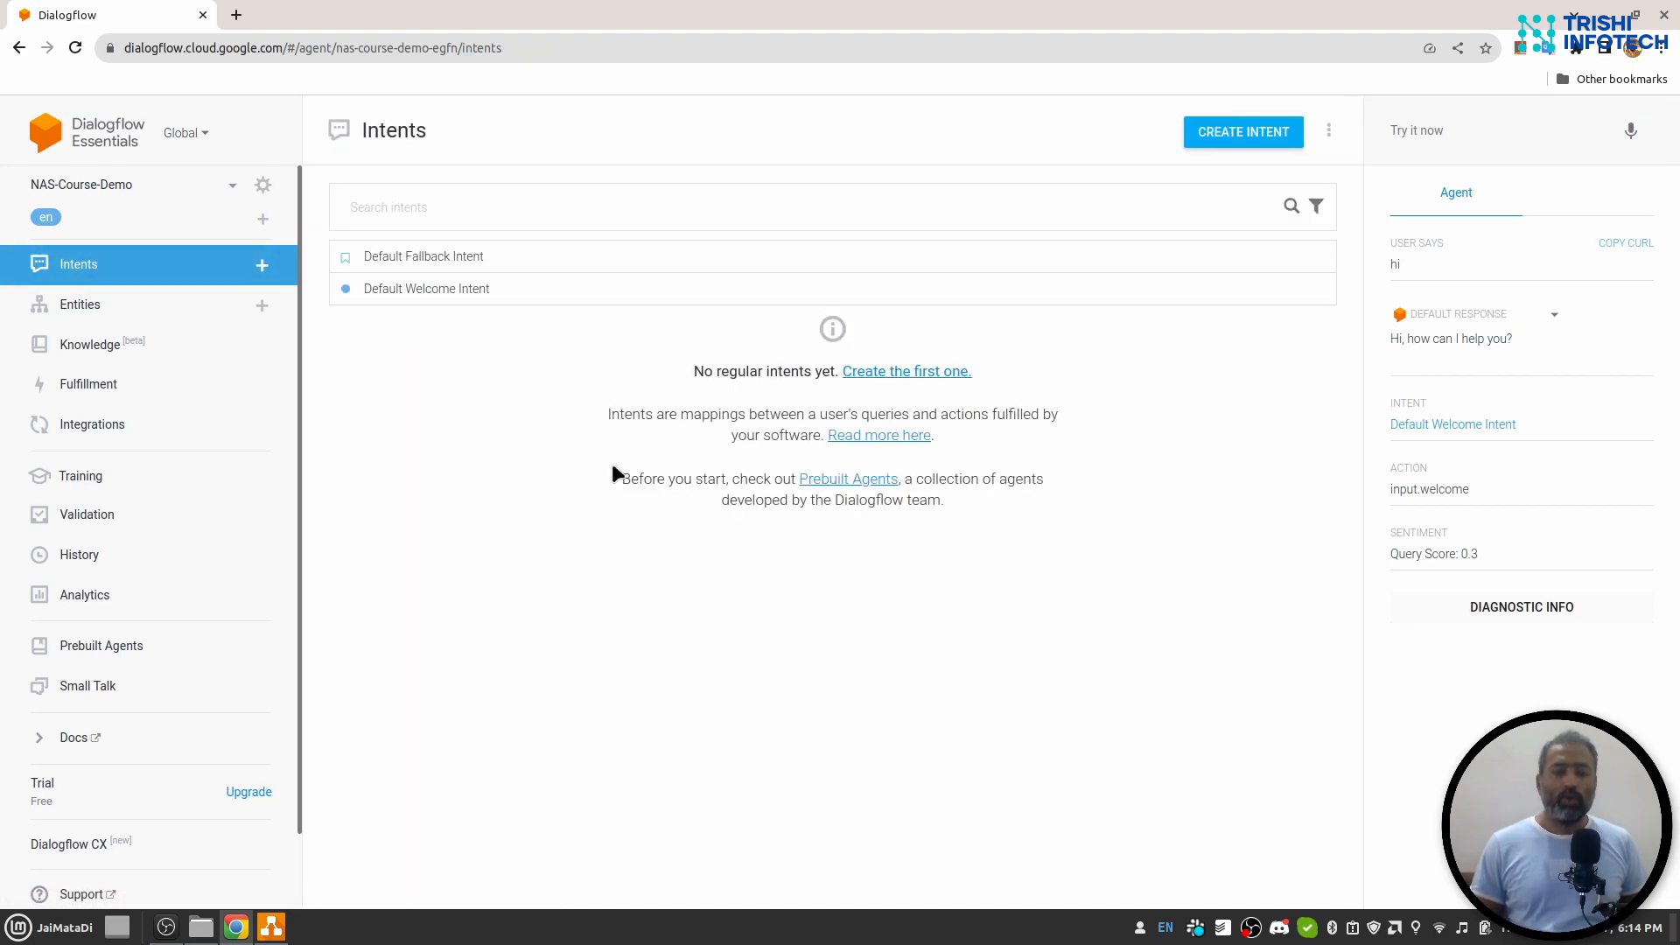
mouse_move(556, 507)
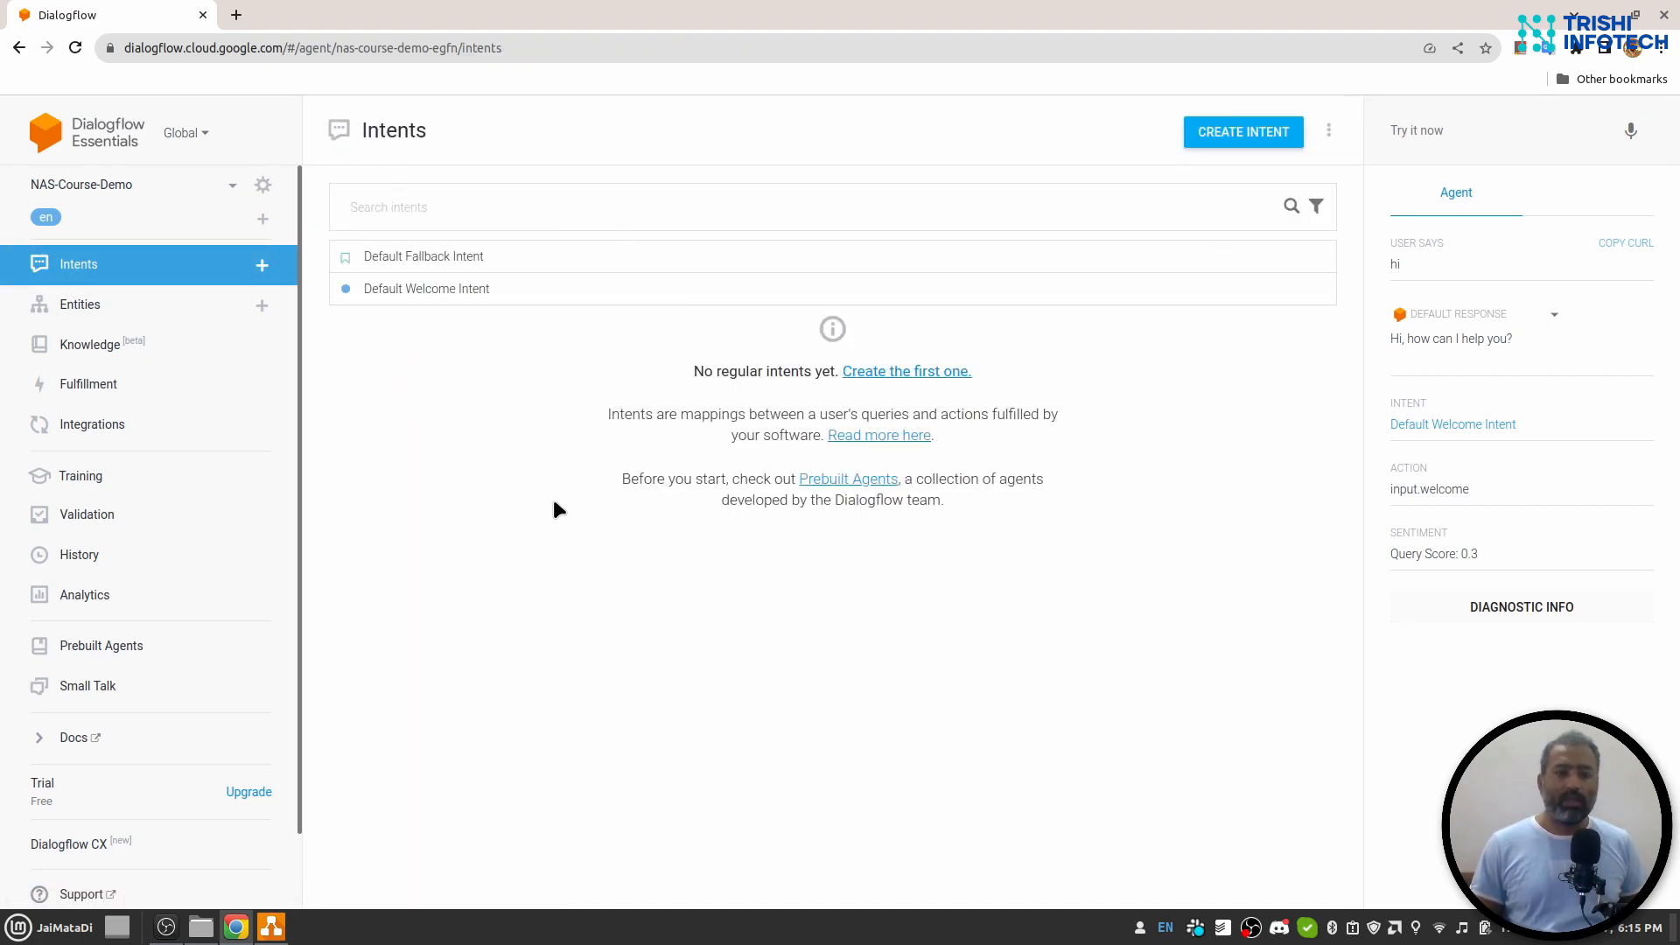